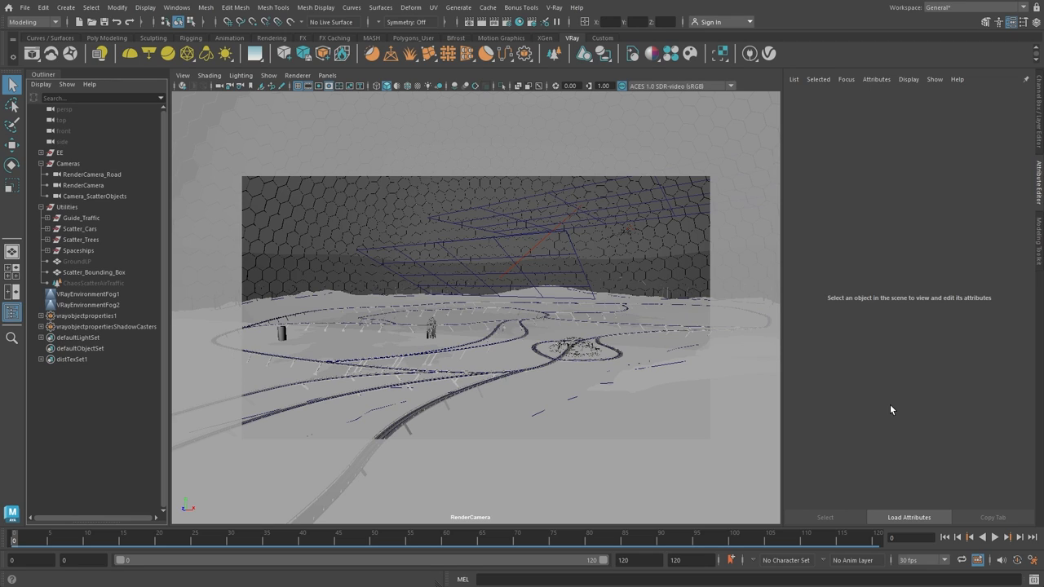
pyautogui.moveTo(82, 67)
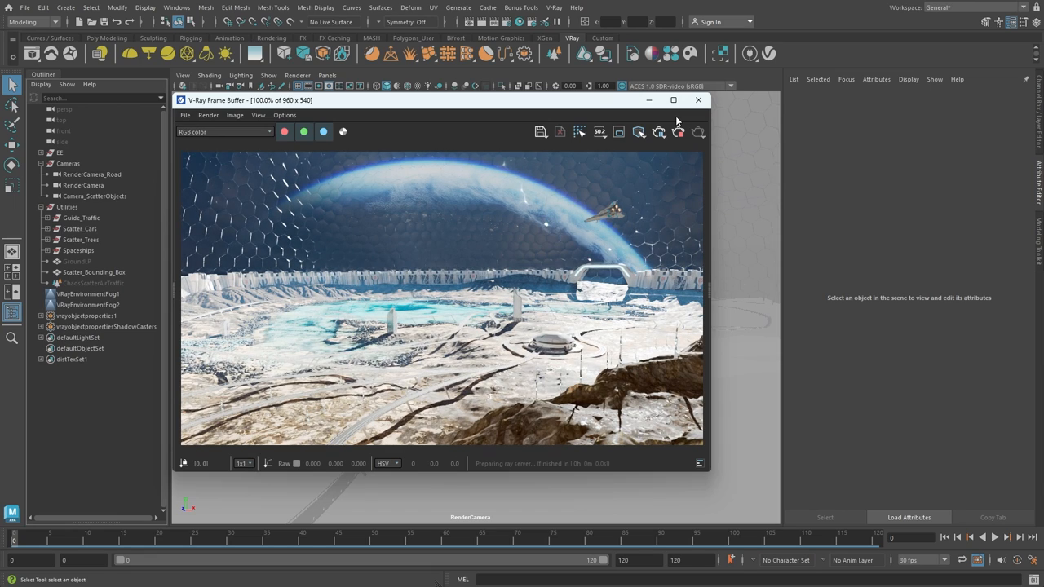
# Show the earlier snow-covered highway render from the V-Ray frame buffer history.
pyautogui.click(659, 131)
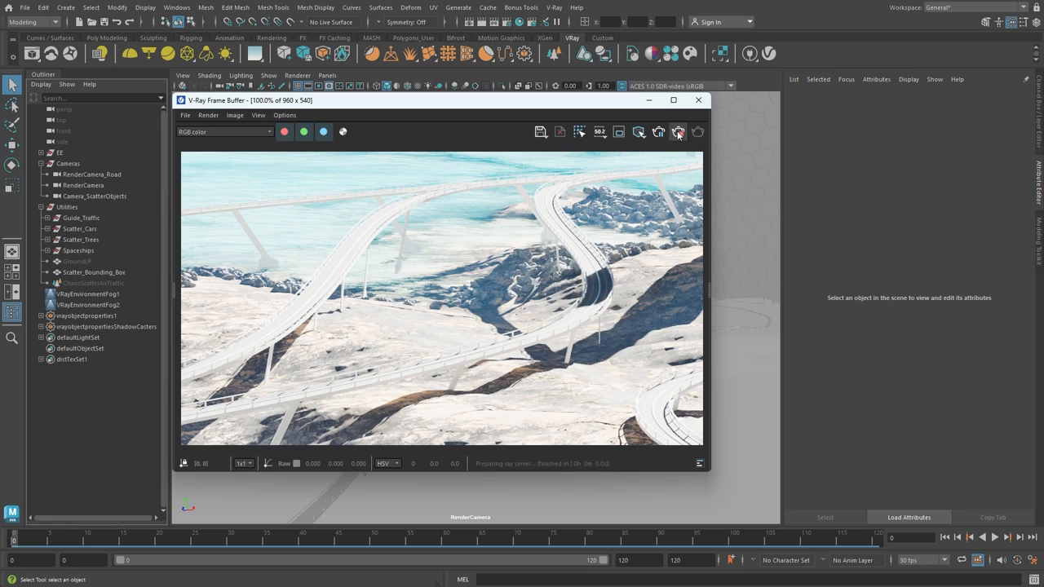
# Start a new Chaos Scatter from the V-Ray menu, to be named CS_Traffic.
pyautogui.click(555, 6)
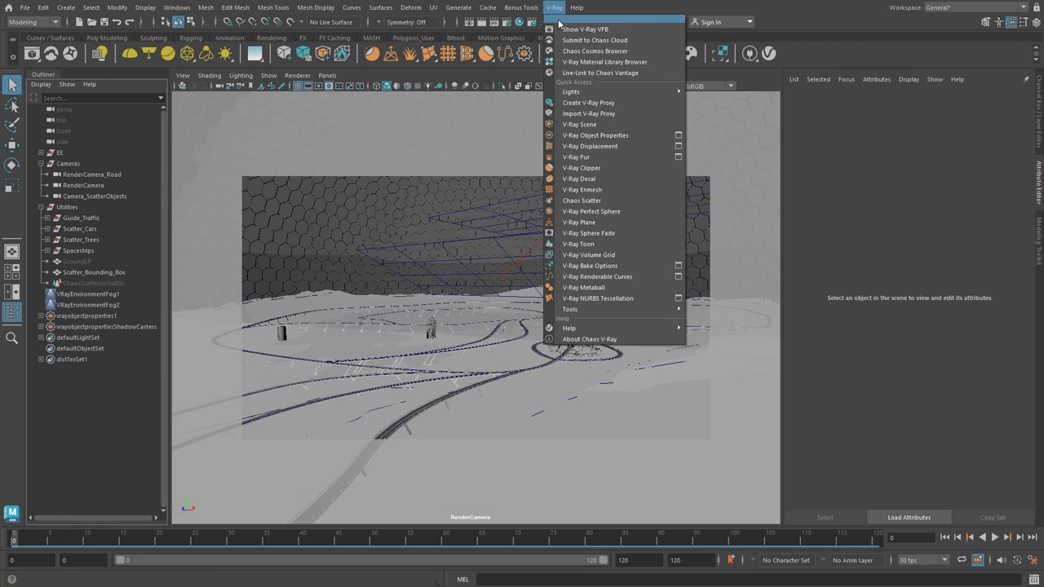
pyautogui.moveTo(580, 166)
pyautogui.write('CS_Traffic')
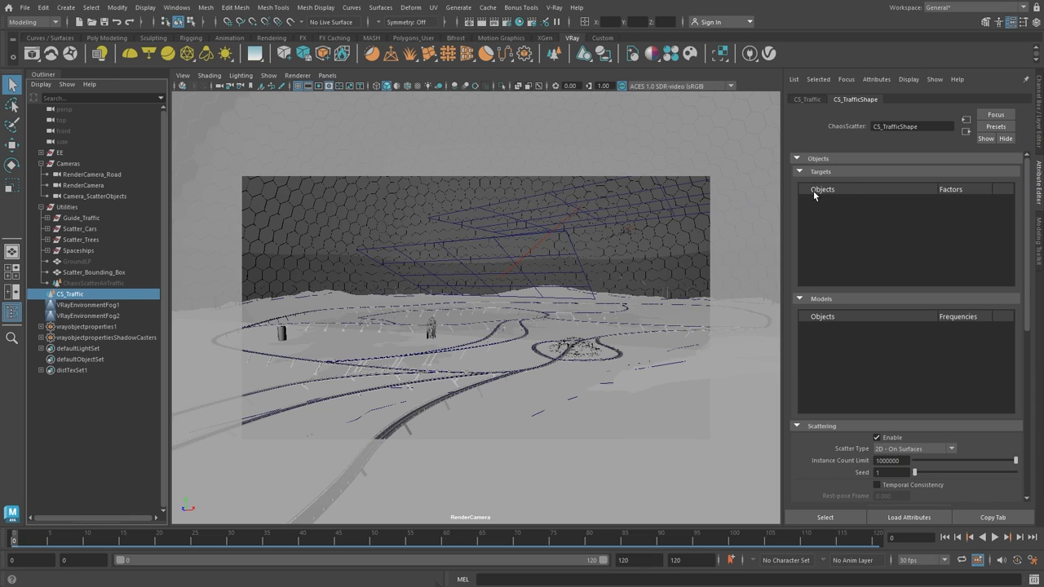
pyautogui.moveTo(821, 280)
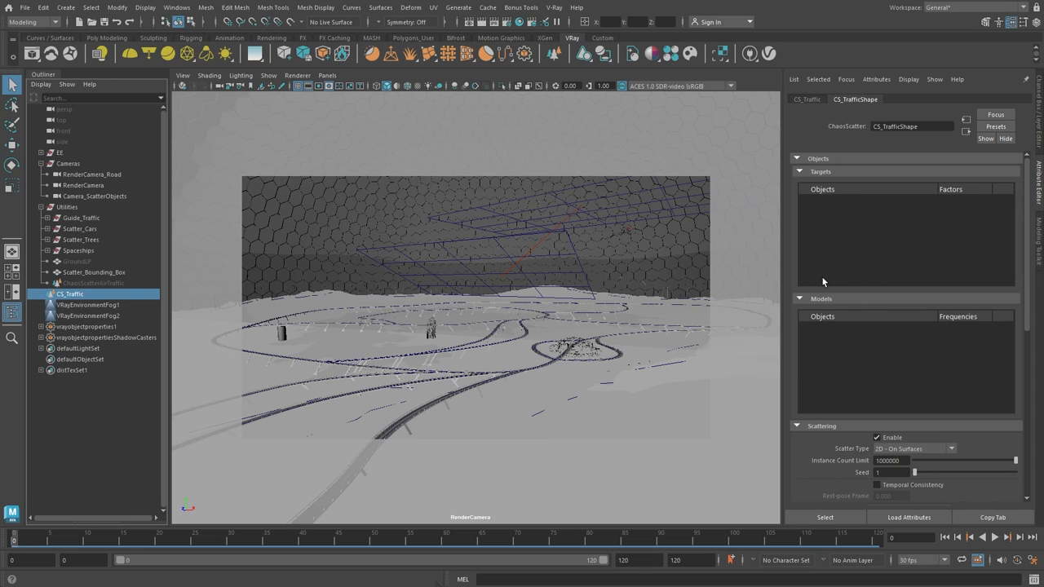
pyautogui.moveTo(802, 137)
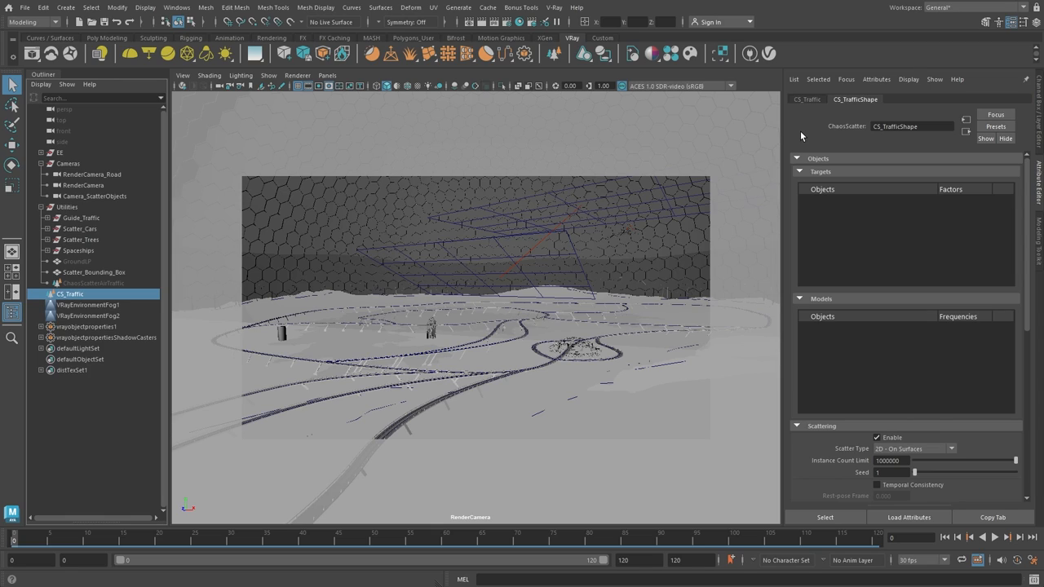
pyautogui.moveTo(773, 144)
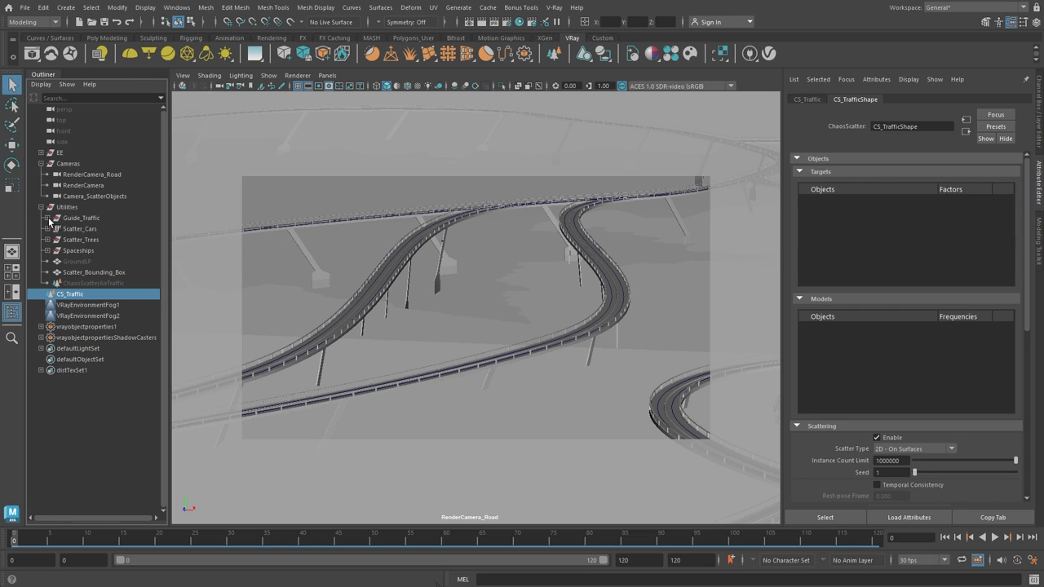
# Select all Guide_Traffic curves as CS_Traffic's target objects.
pyautogui.click(45, 218)
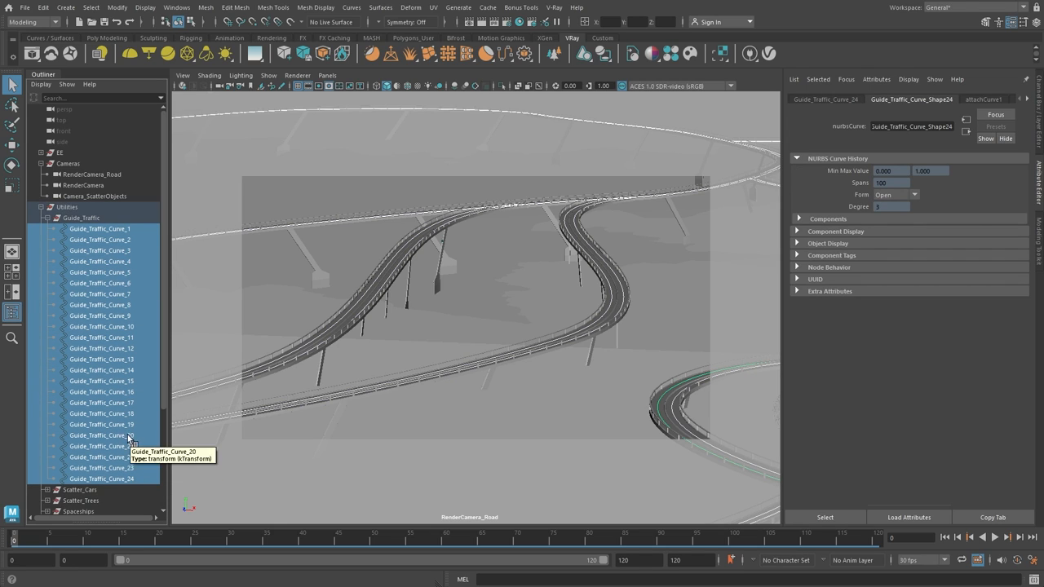
pyautogui.click(69, 424)
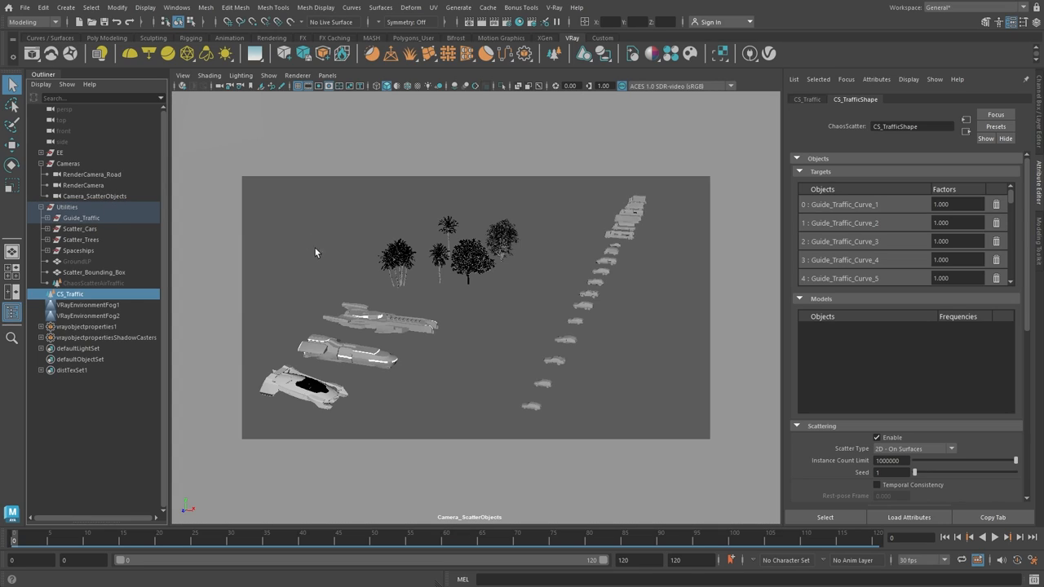
# Inspect the Scatter_Cars group and one car mesh, then return to CS_Traffic's settings.
pyautogui.click(79, 228)
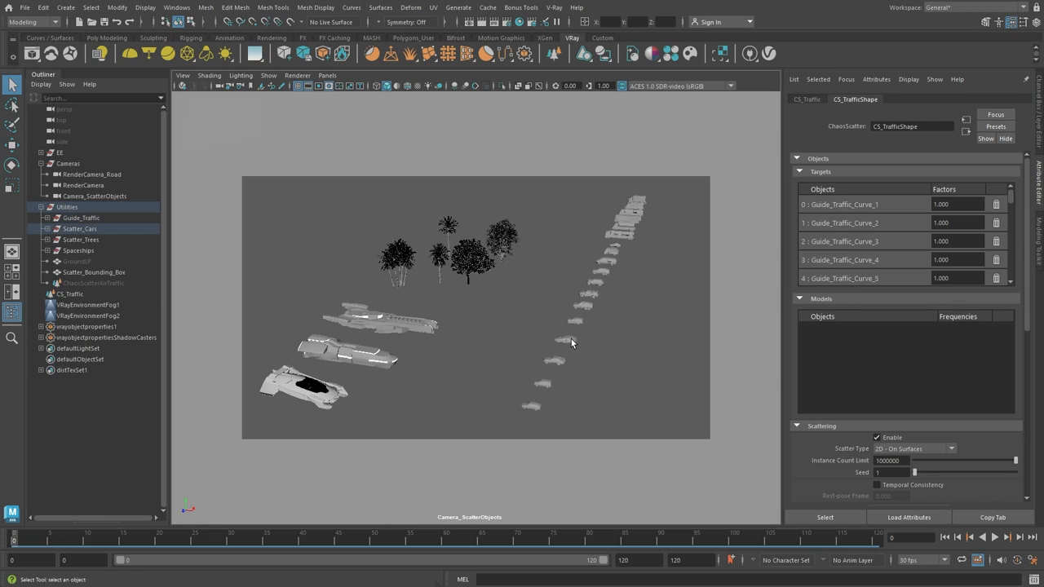
pyautogui.click(564, 341)
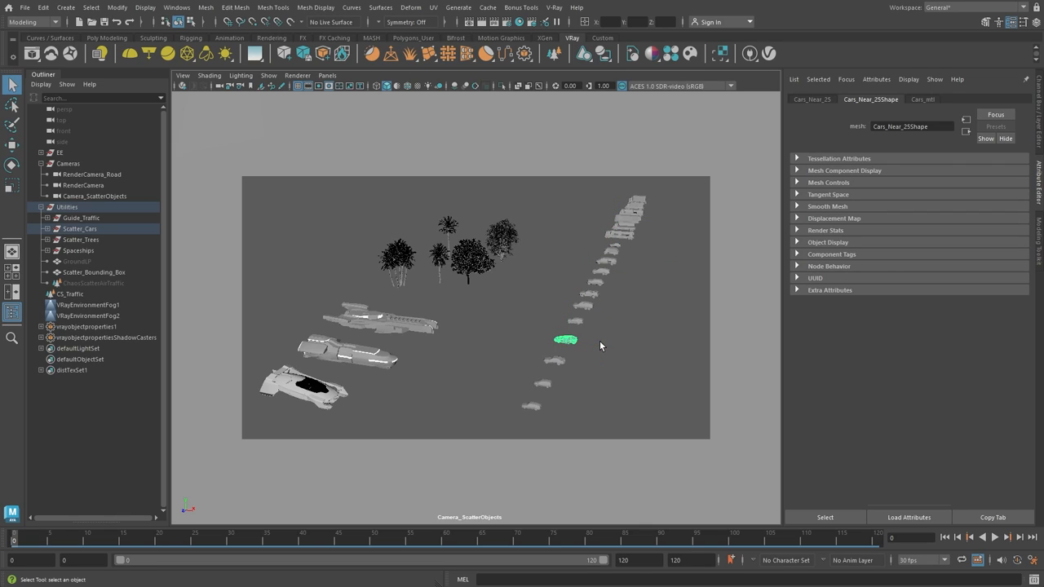
pyautogui.moveTo(548, 355)
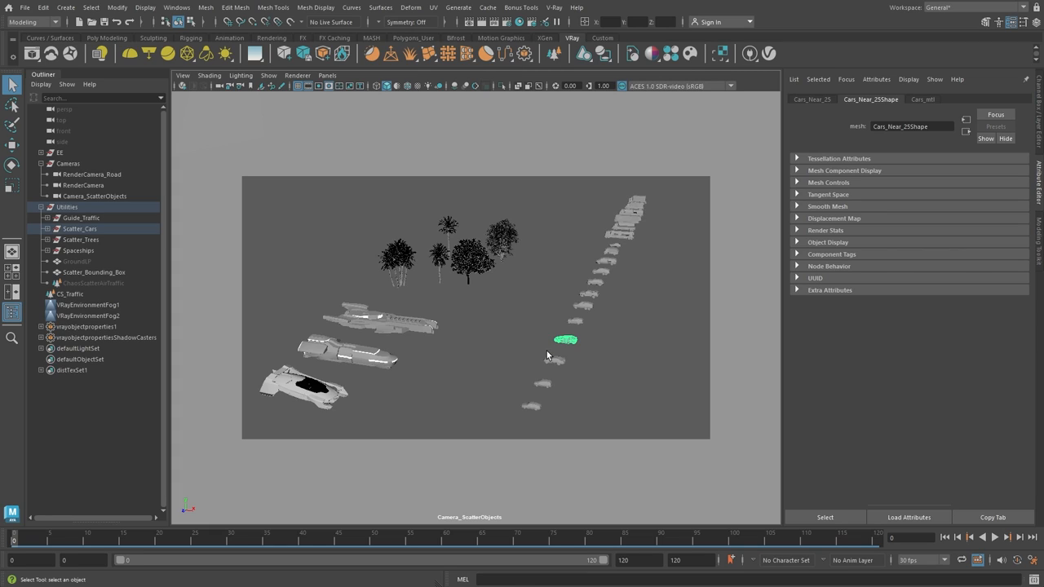
pyautogui.click(80, 228)
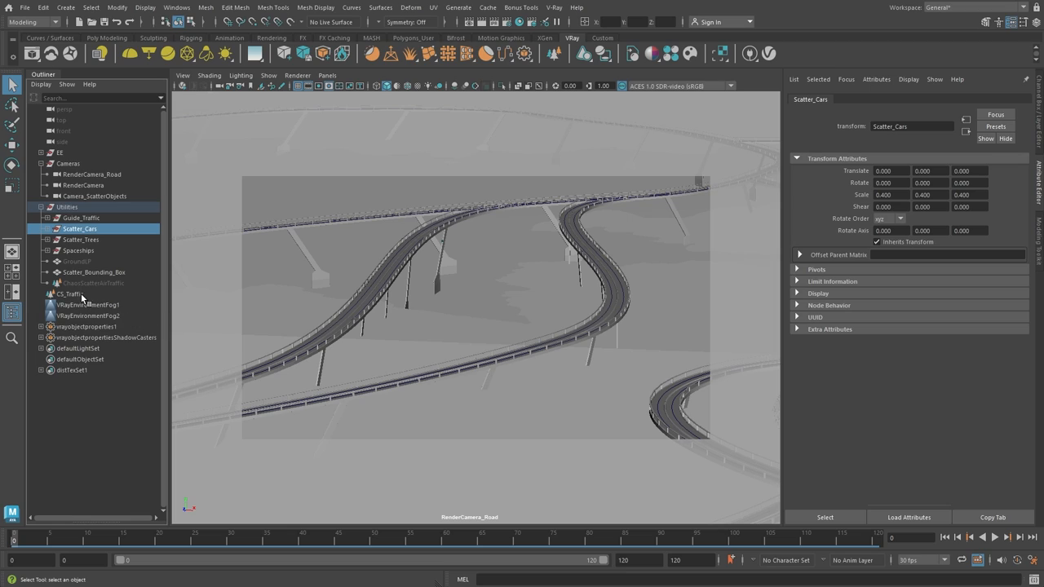
pyautogui.click(71, 294)
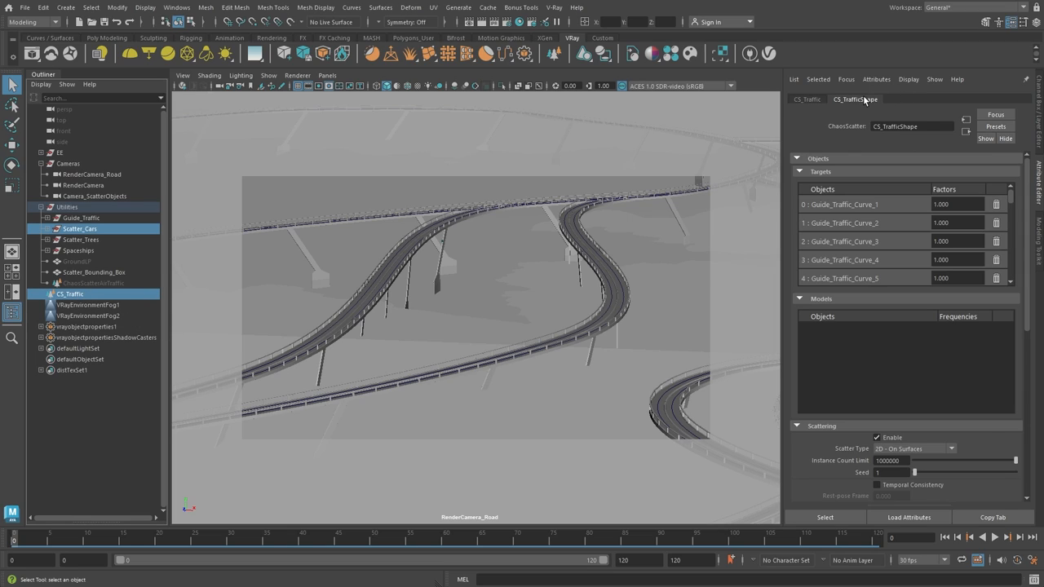
pyautogui.moveTo(241, 253)
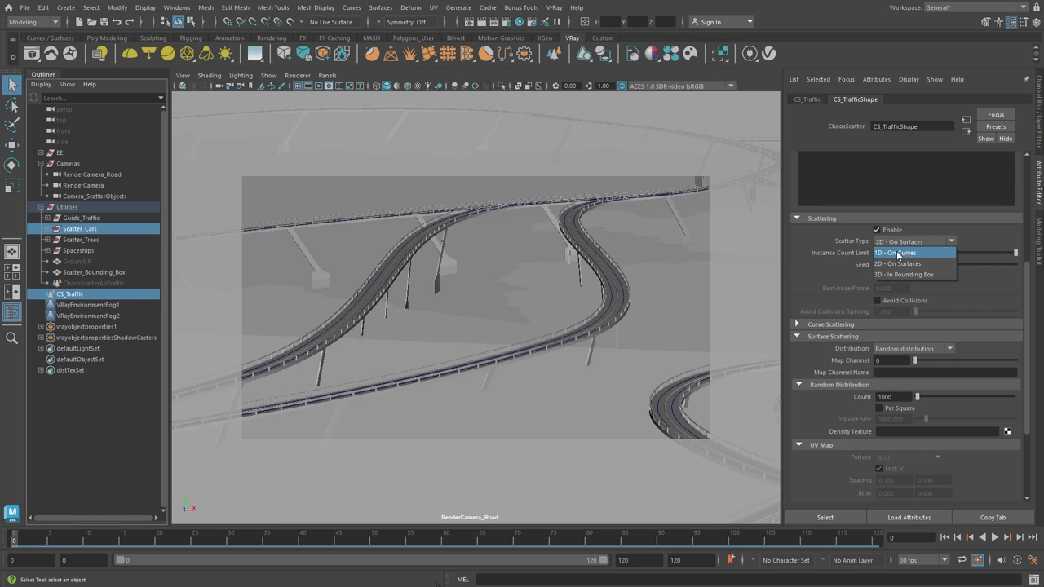
# Set CS_Traffic's Scatter Type to 1D - On Curves so cars run along the highway.
pyautogui.click(896, 251)
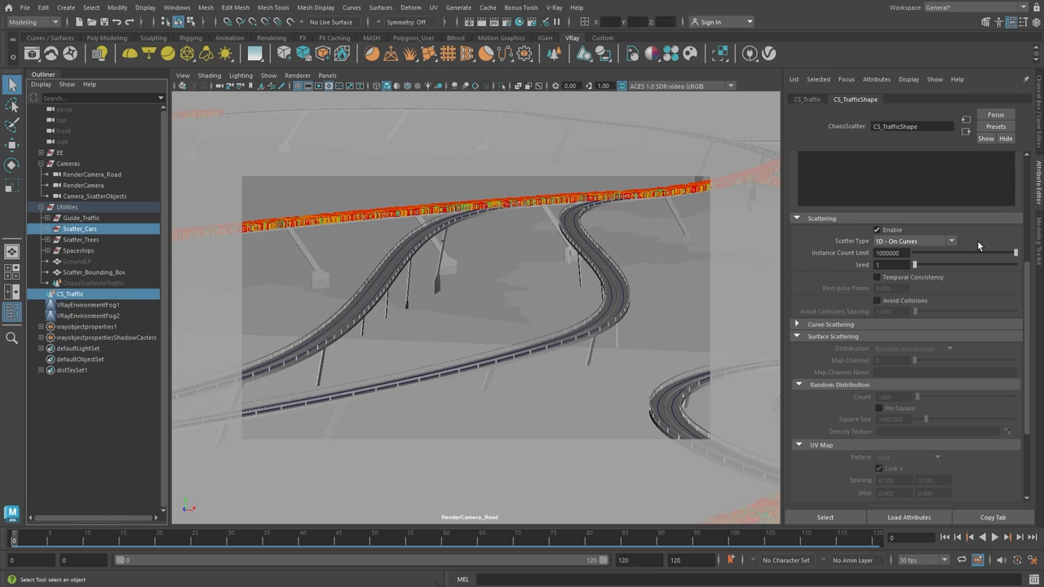
pyautogui.moveTo(976, 251)
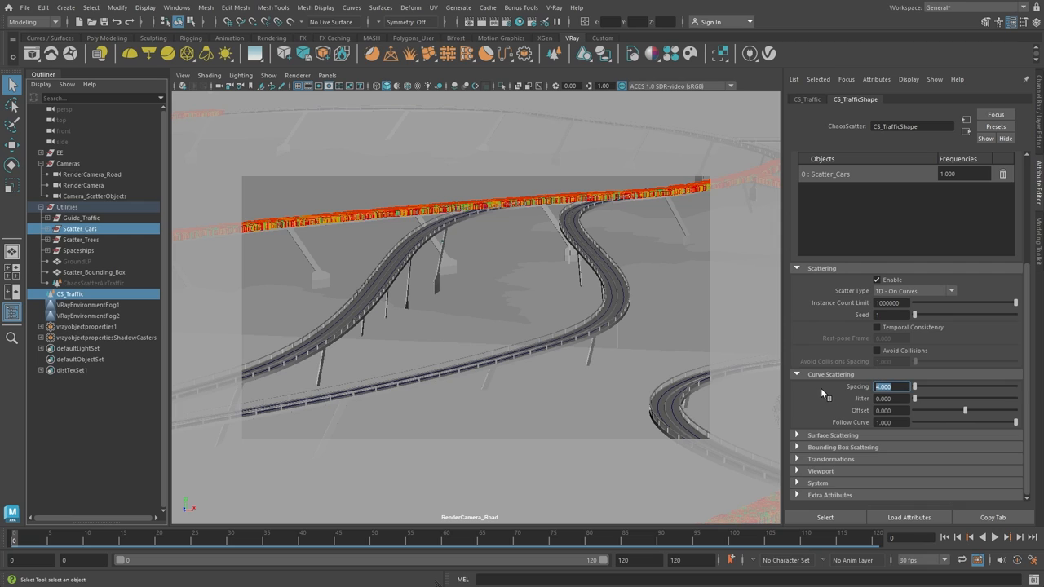
# Set curve spacing to 100.000 and enable Avoid Collisions with spacing 12.
pyautogui.write('100.000')
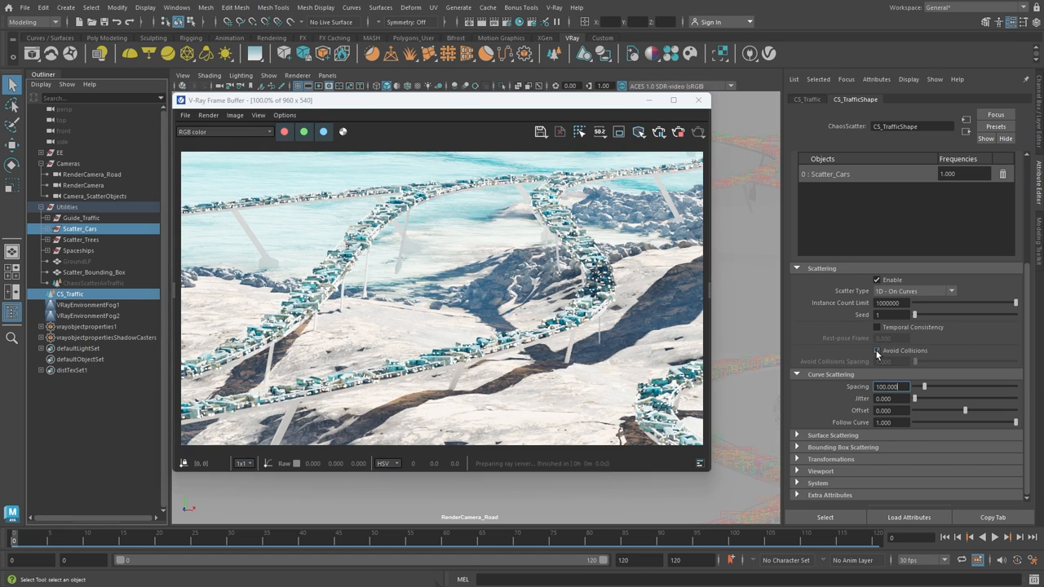
pyautogui.click(878, 351)
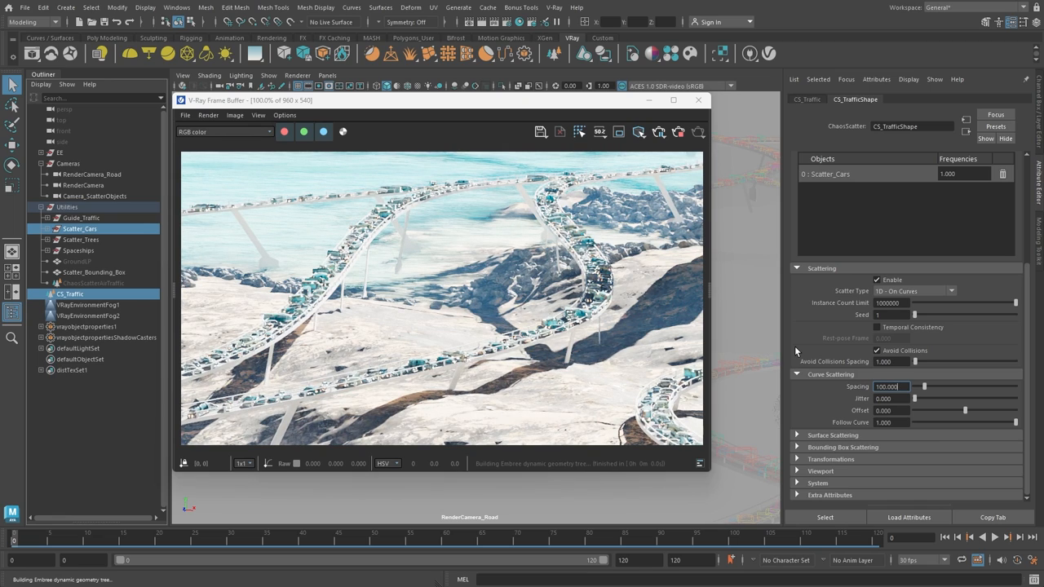
pyautogui.write('12')
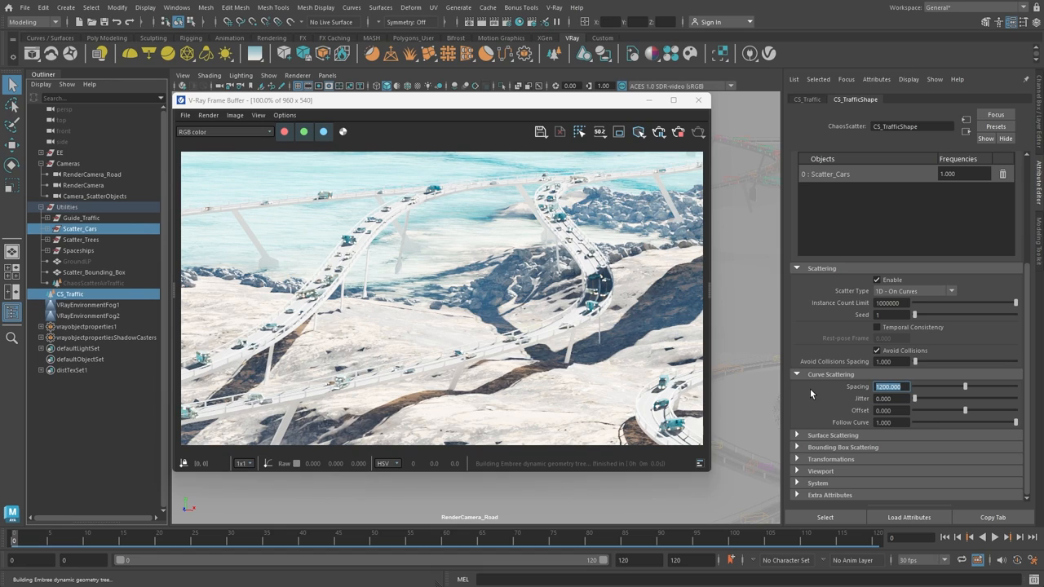
pyautogui.moveTo(411, 225)
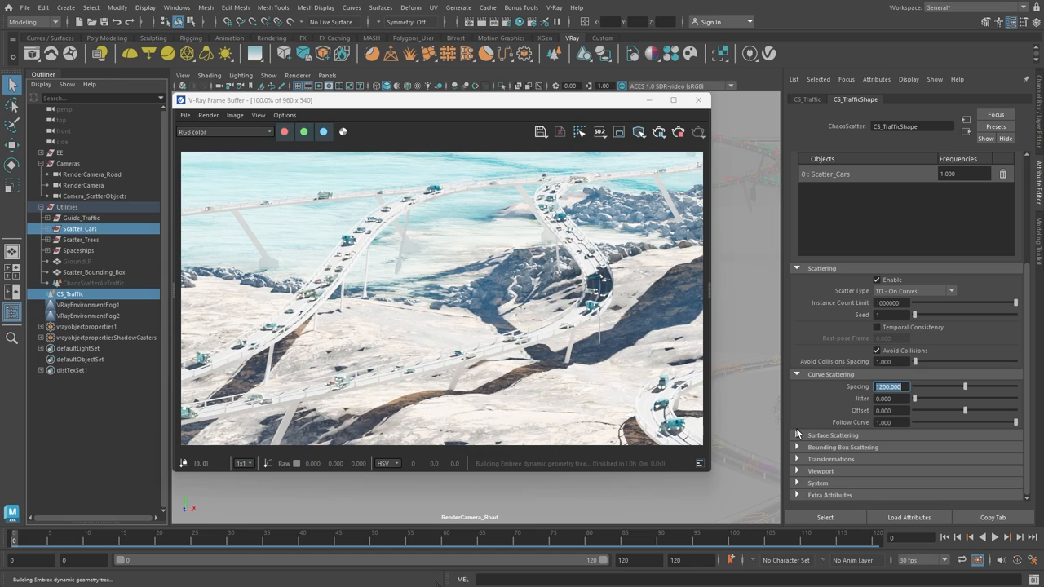
# Expand CS_Traffic's Transformations to show translation, rotation and scale settings.
pyautogui.click(830, 393)
pyautogui.write('0.500')
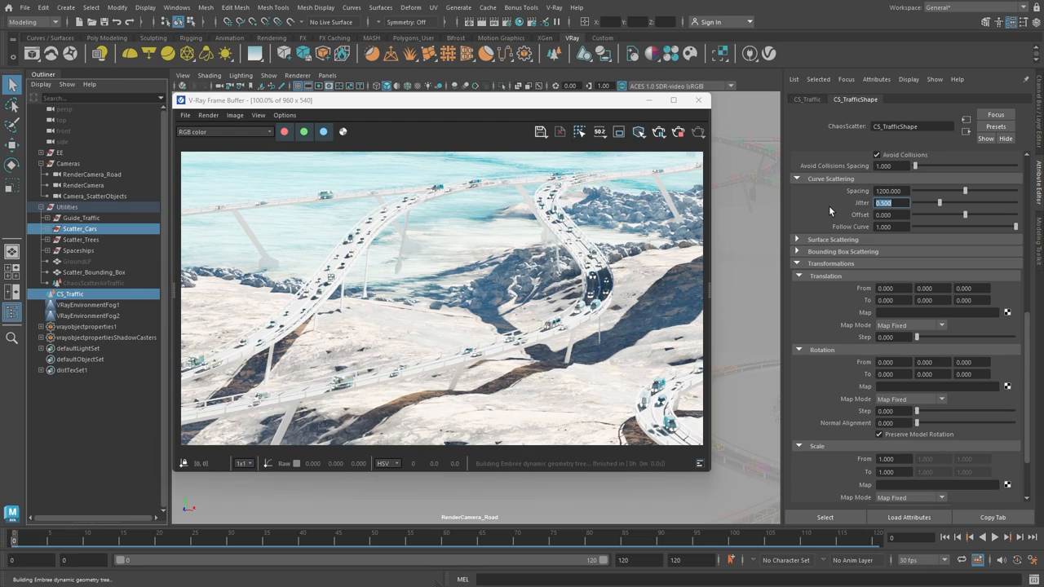
# Create a second Chaos Scatter and rename it CS_Trees for the ground.
pyautogui.click(659, 131)
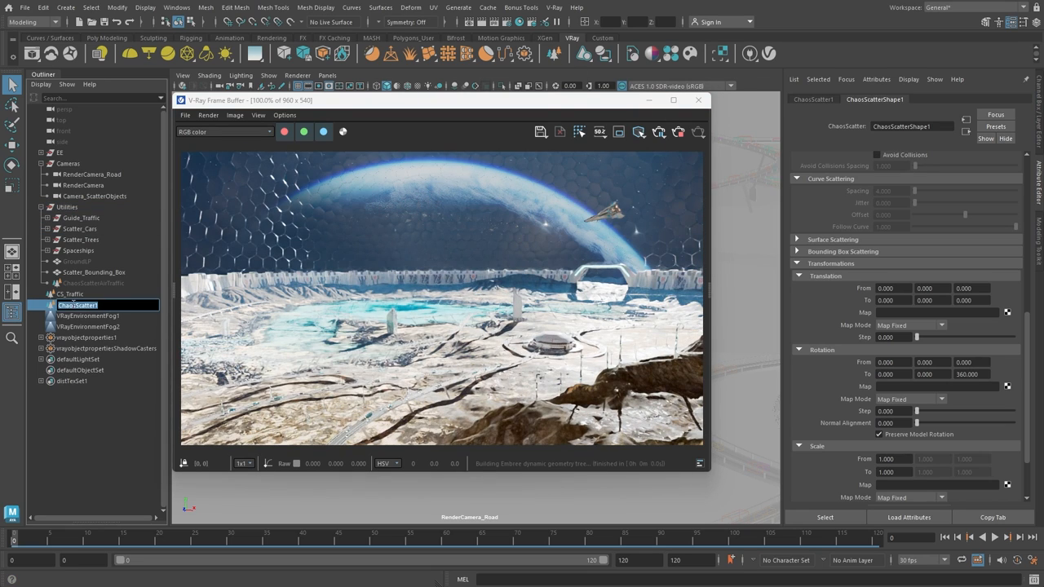
pyautogui.click(69, 305)
pyautogui.write('CS_Trees')
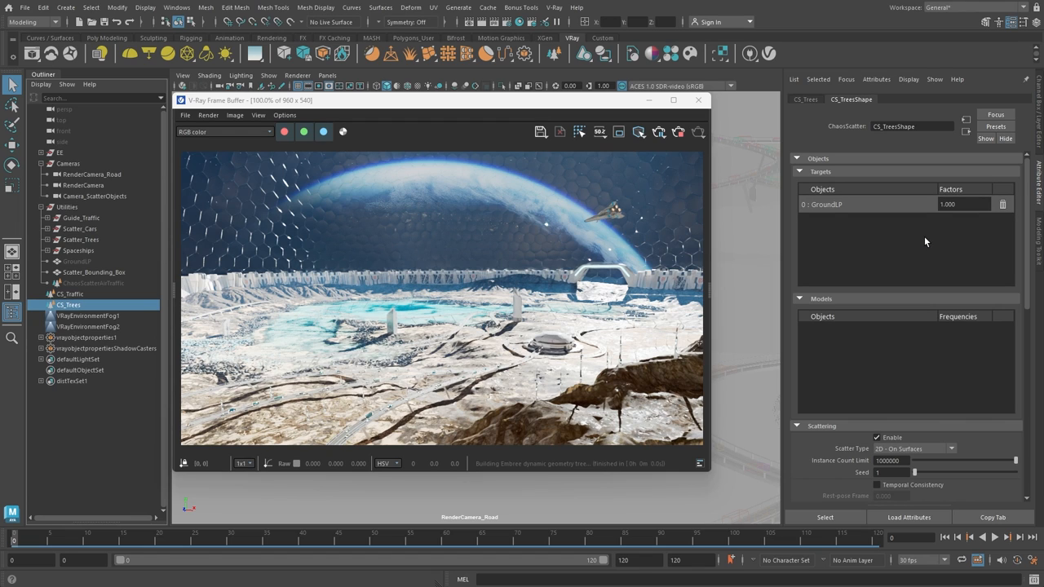
pyautogui.moveTo(689, 54)
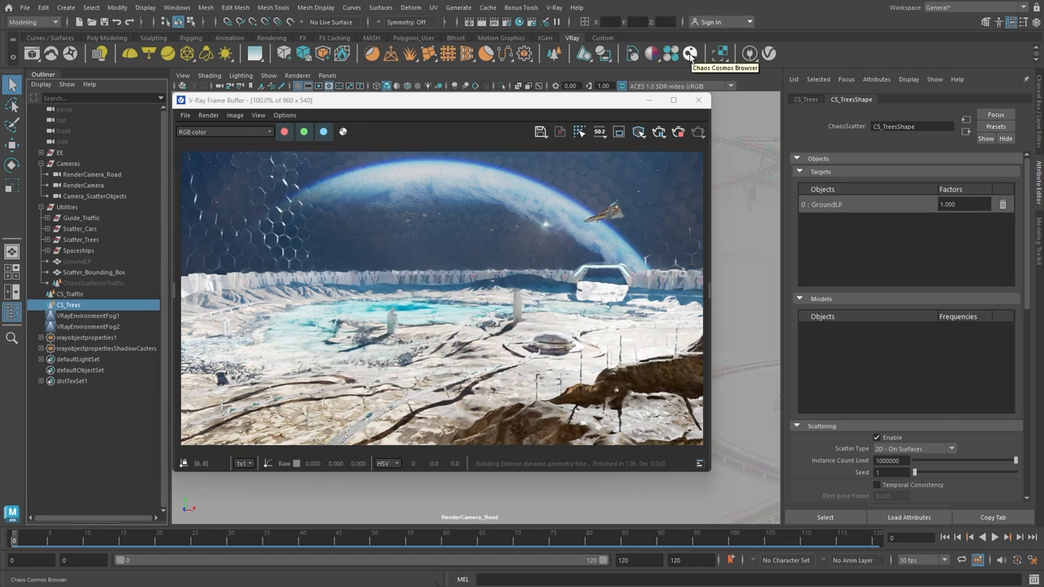
pyautogui.click(690, 54)
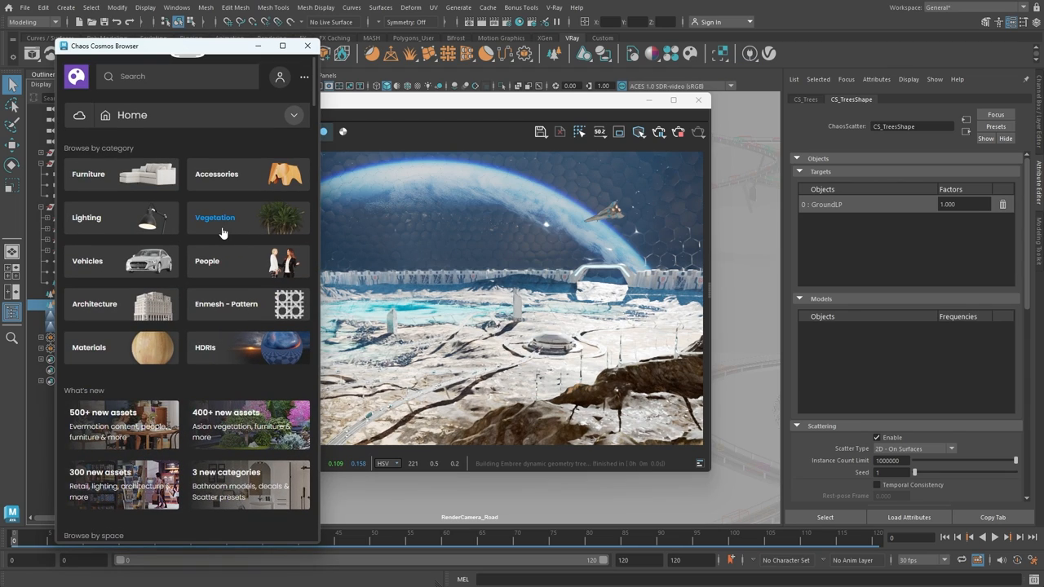
pyautogui.click(215, 217)
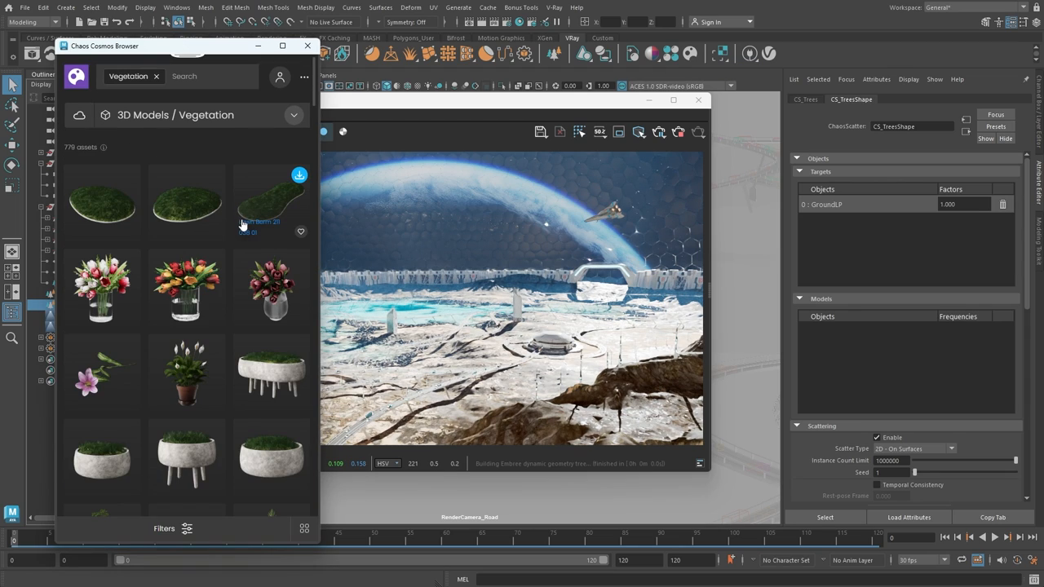
pyautogui.scroll(-3)
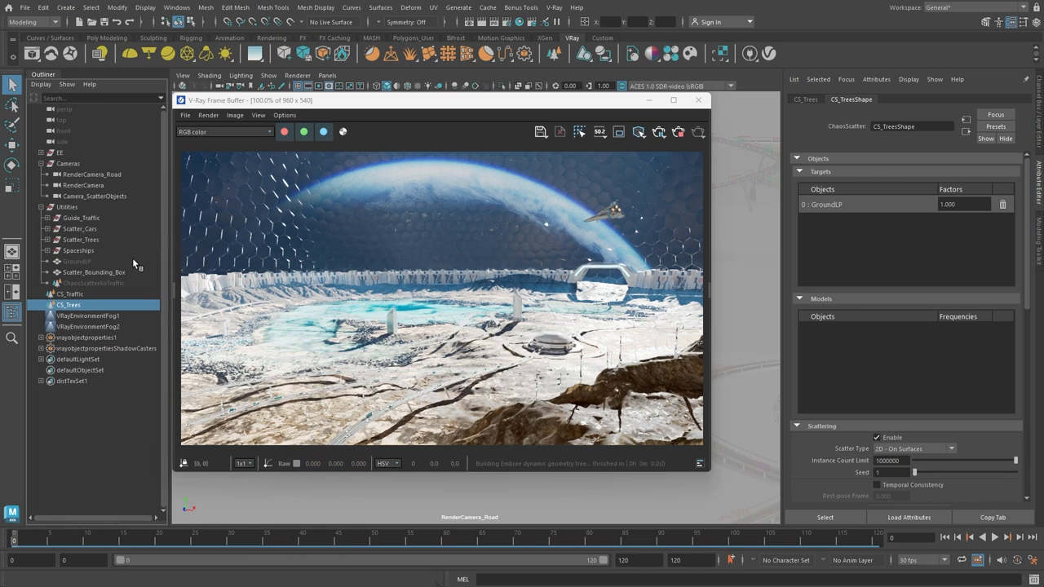
pyautogui.moveTo(98, 241)
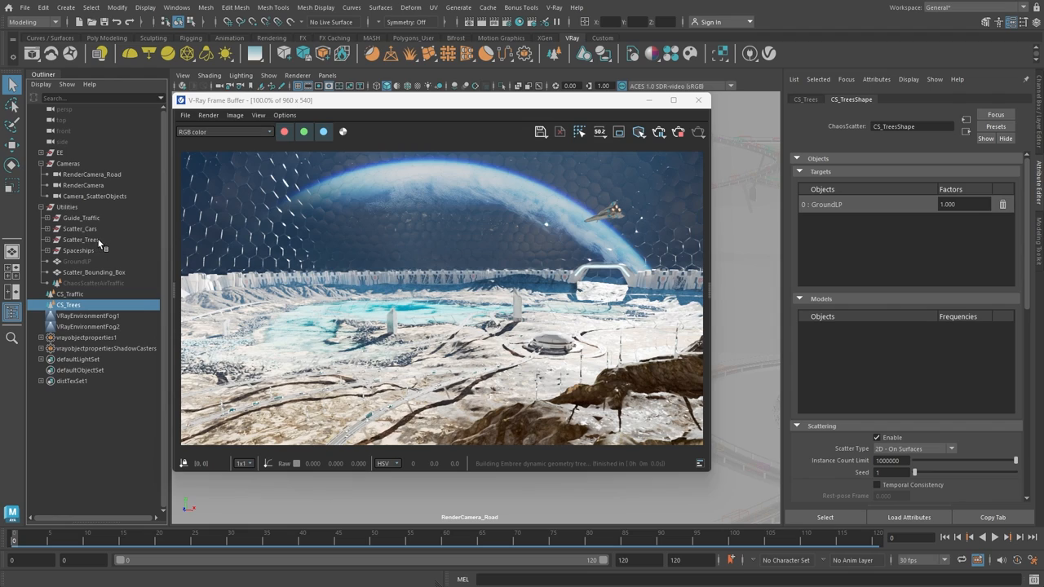
pyautogui.click(39, 239)
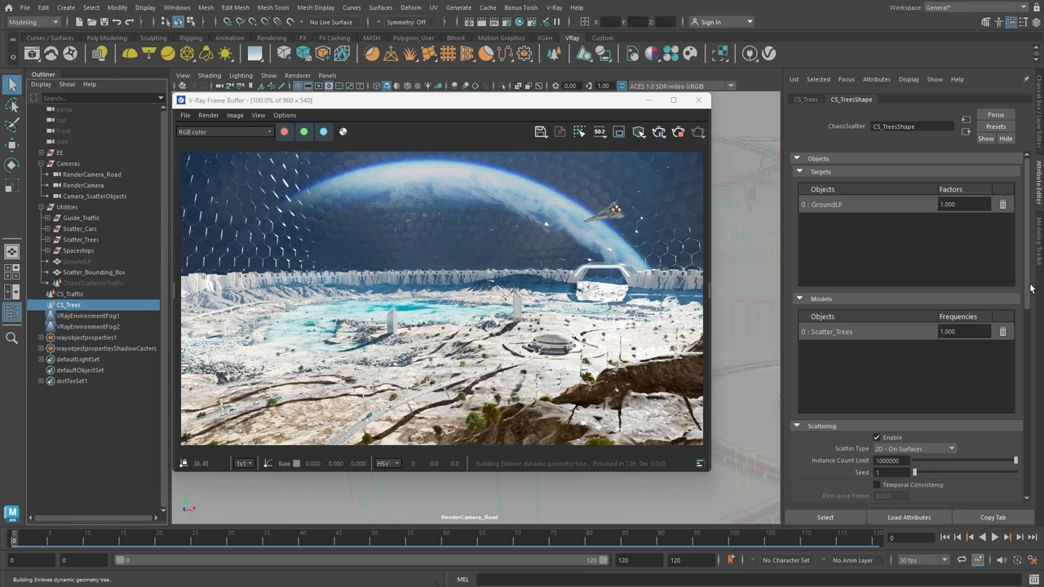
# Collapse Curve Scattering and keep CS_Trees at 2D - On Surfaces with random distribution.
pyautogui.scroll(-3)
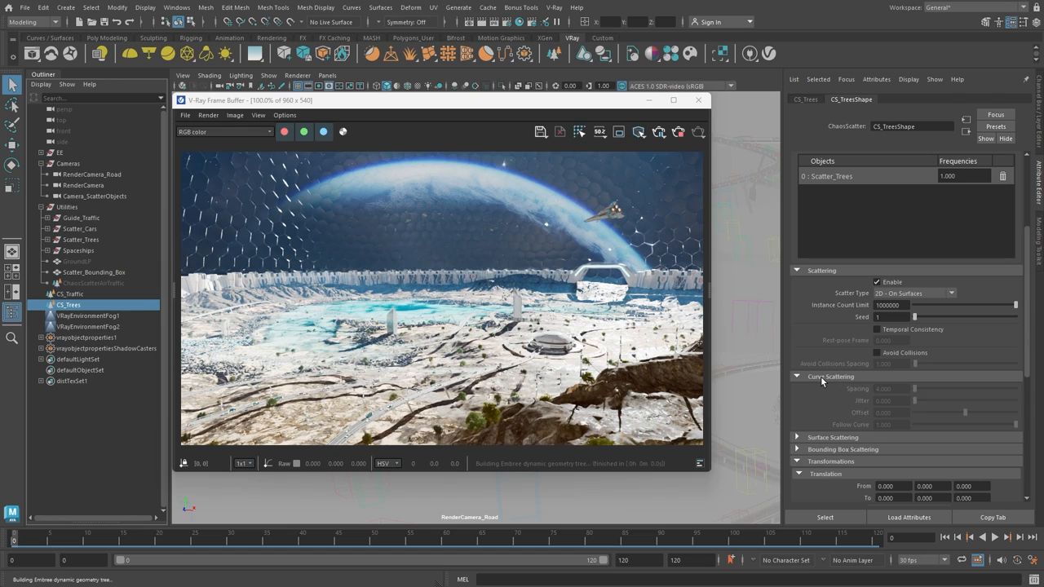
pyautogui.click(830, 375)
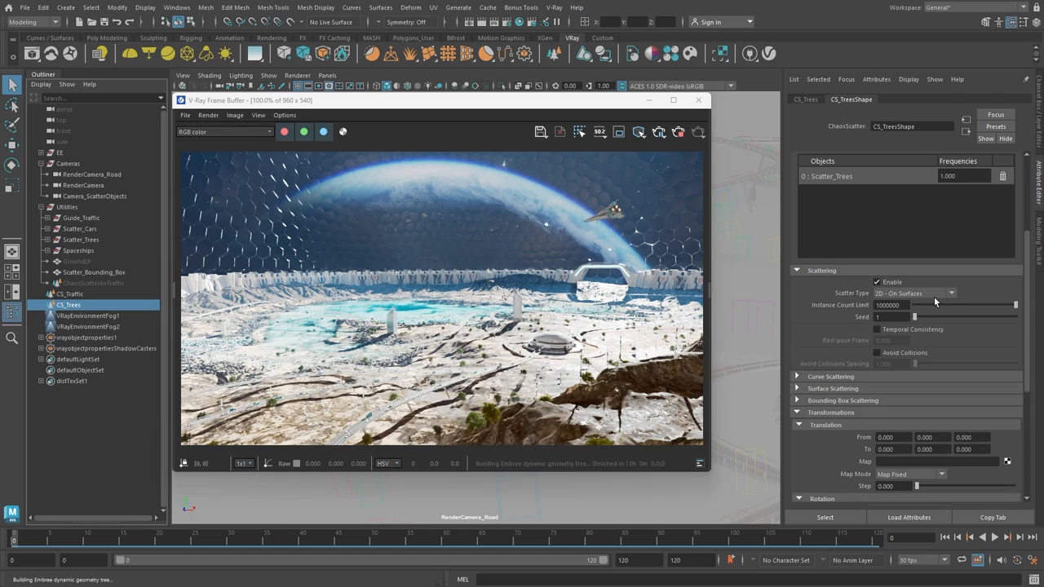
pyautogui.click(951, 294)
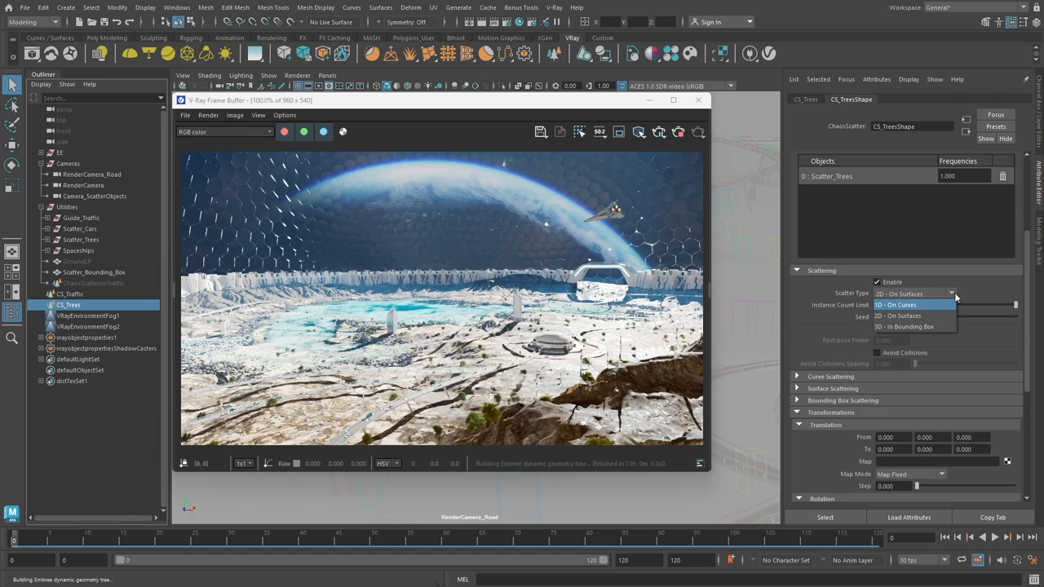
pyautogui.click(900, 316)
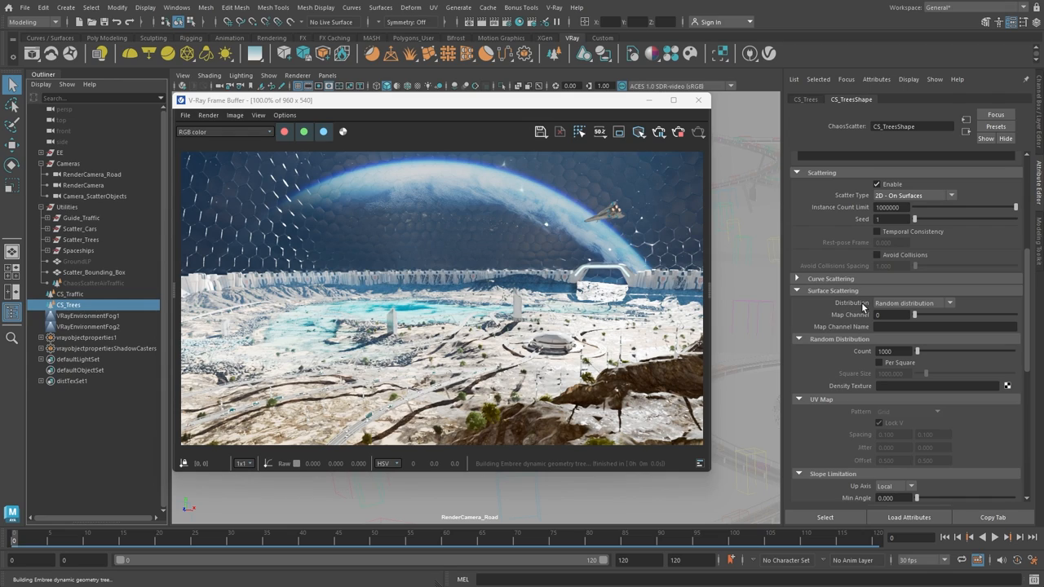
# Raise the tree count to 100000 and attach a texture as the Density mask.
pyautogui.click(911, 314)
pyautogui.write('00')
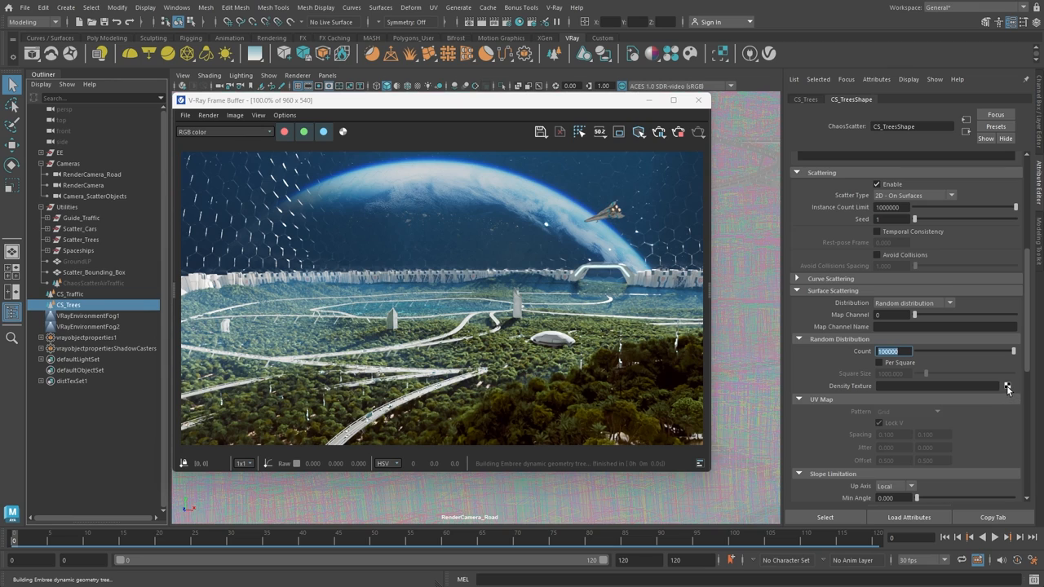
pyautogui.click(1007, 384)
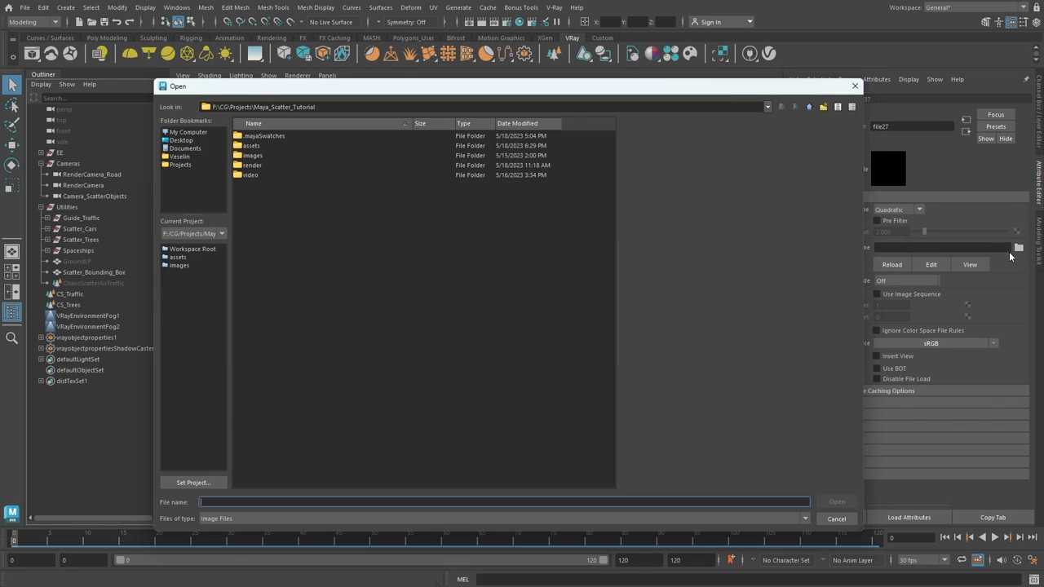
# Load Dome_Ground_Forest_Density.jpg from the assets folder as the forest density texture.
pyautogui.doubleClick(251, 145)
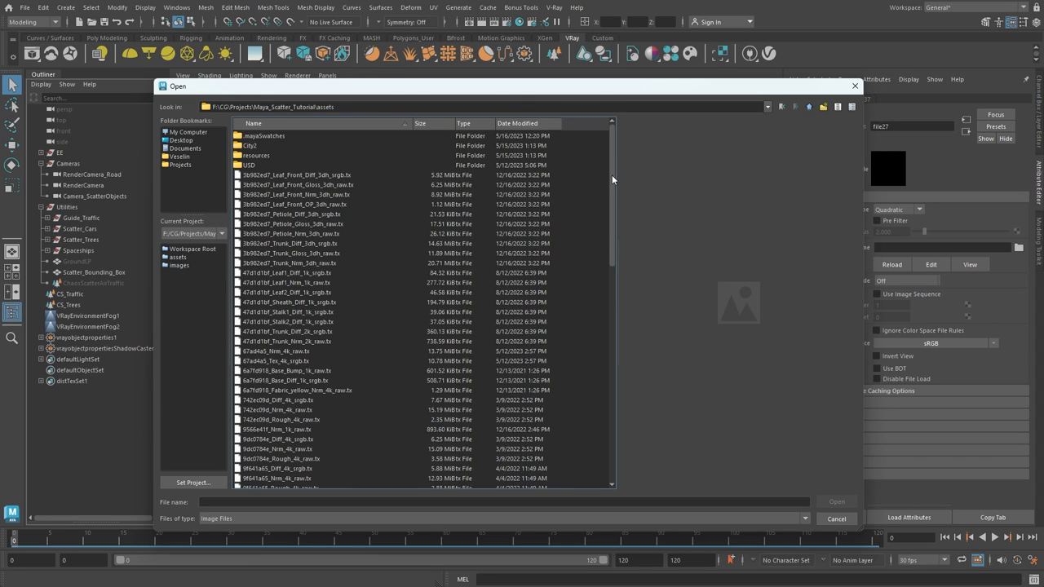
pyautogui.scroll(-3)
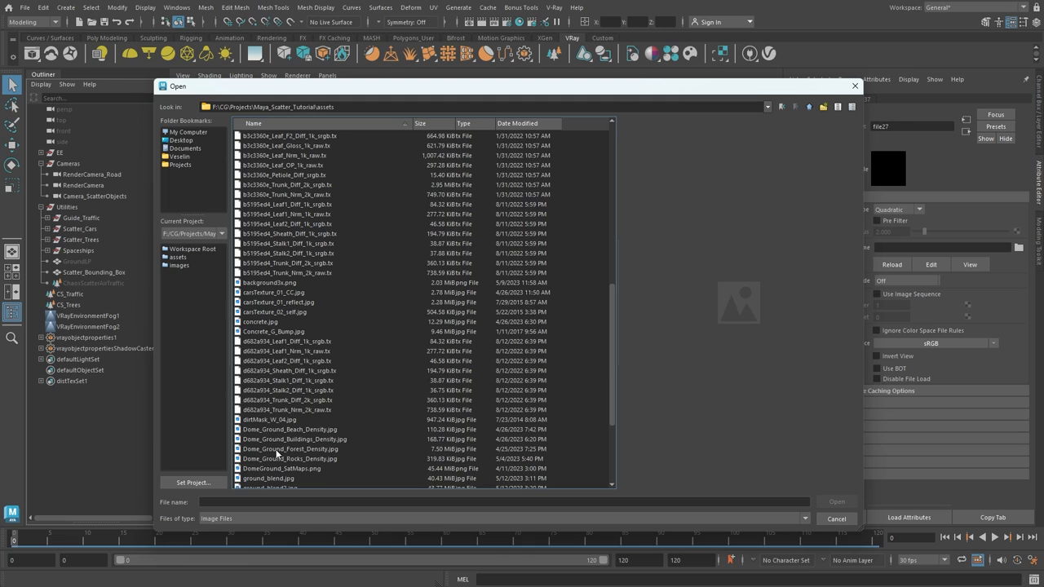
pyautogui.click(290, 448)
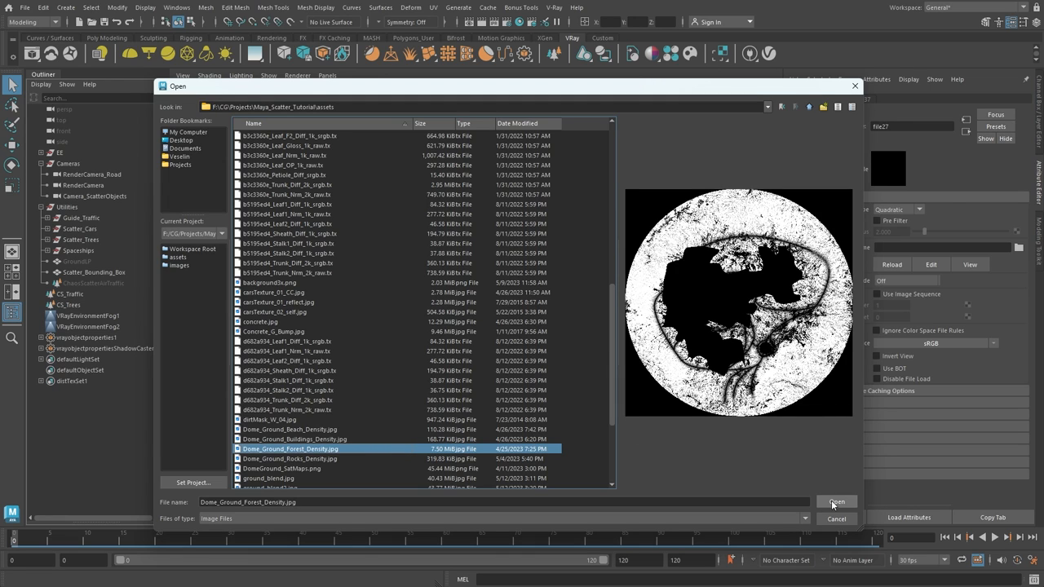
pyautogui.click(837, 502)
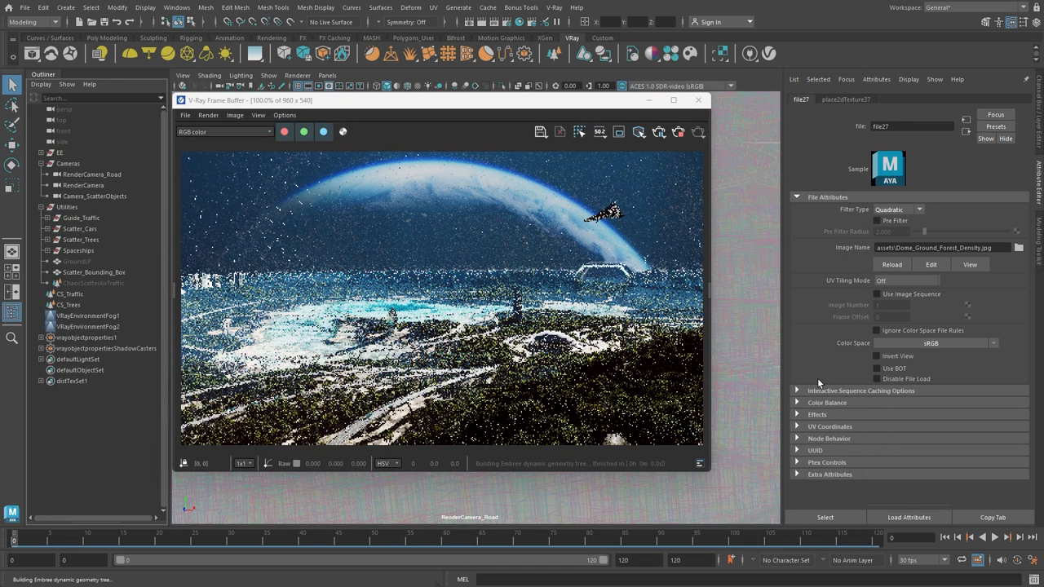
# Return to CS_Trees with file27 as density texture and limit slope Max Angle to 15.
pyautogui.click(68, 305)
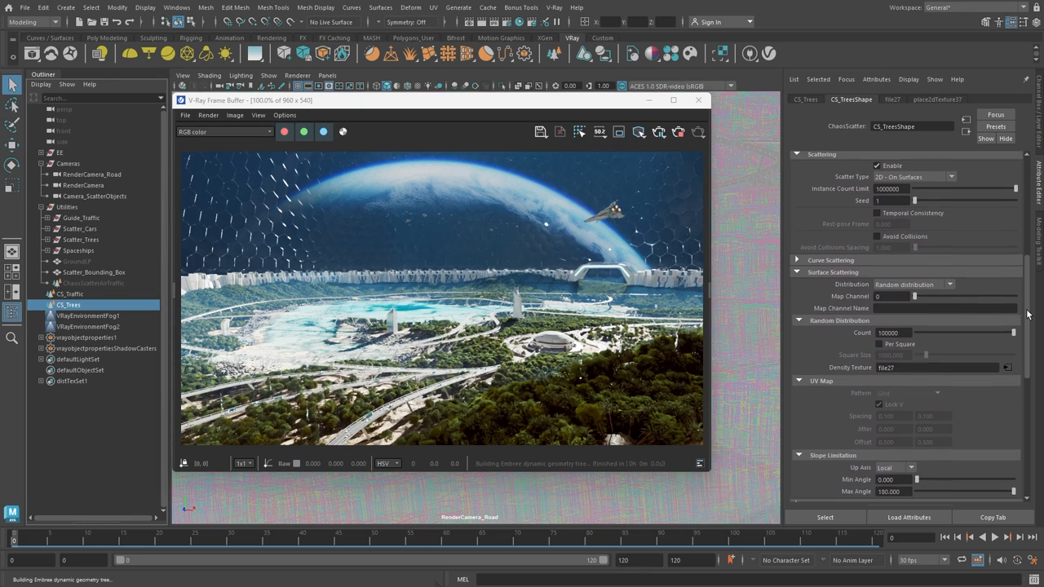
pyautogui.scroll(-3)
pyautogui.write('15.000')
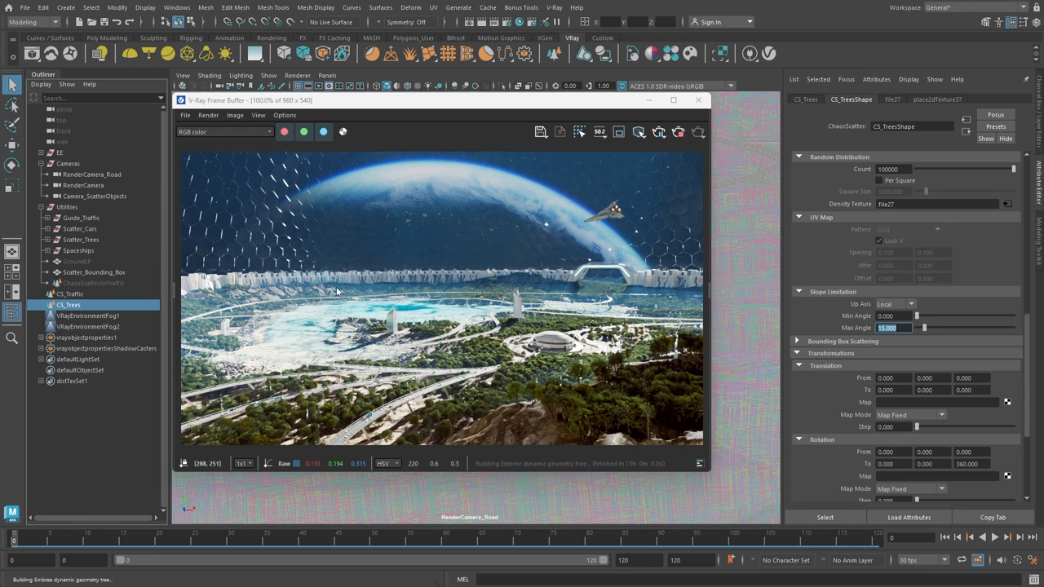
pyautogui.moveTo(544, 454)
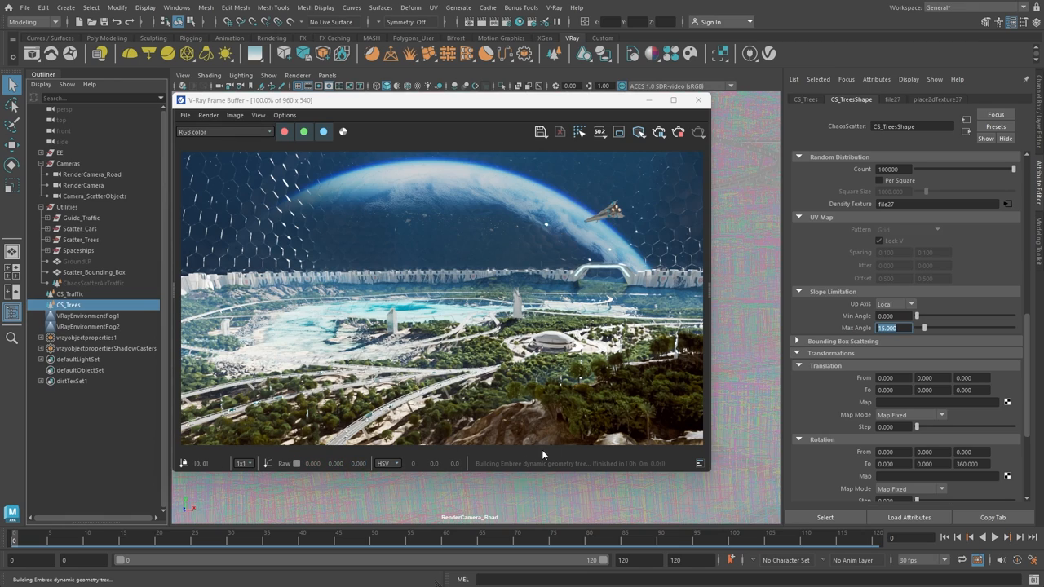
pyautogui.moveTo(763, 416)
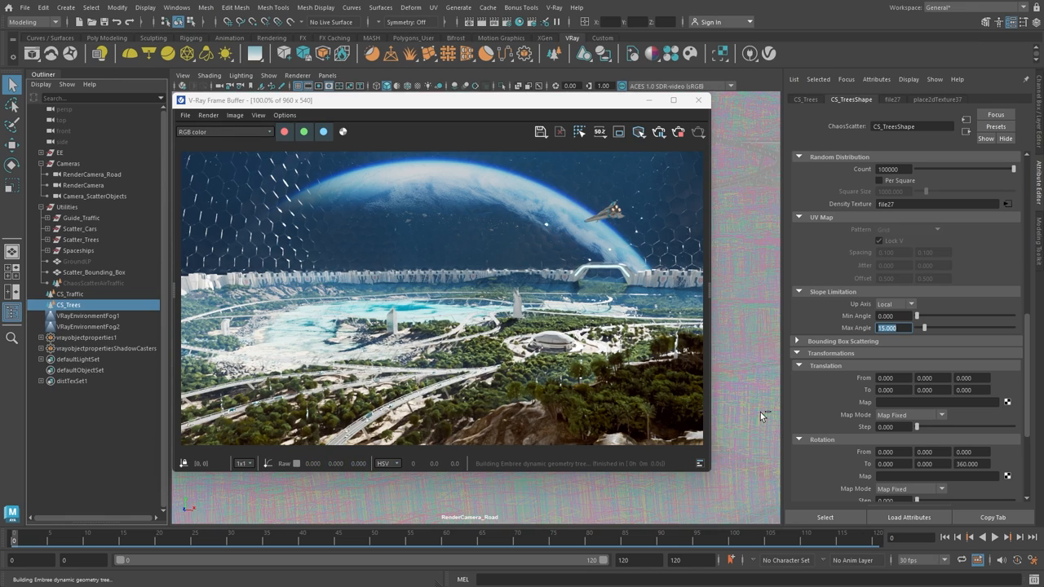
# Set the trees' minimum scale (From) to 0.5 under Transformations > Scale.
pyautogui.scroll(-3)
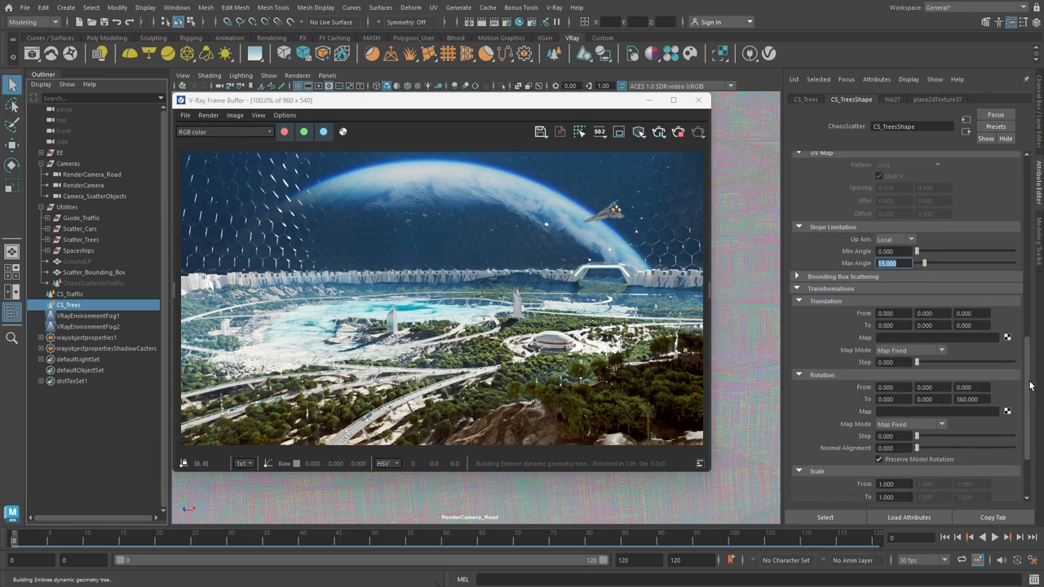
pyautogui.scroll(-3)
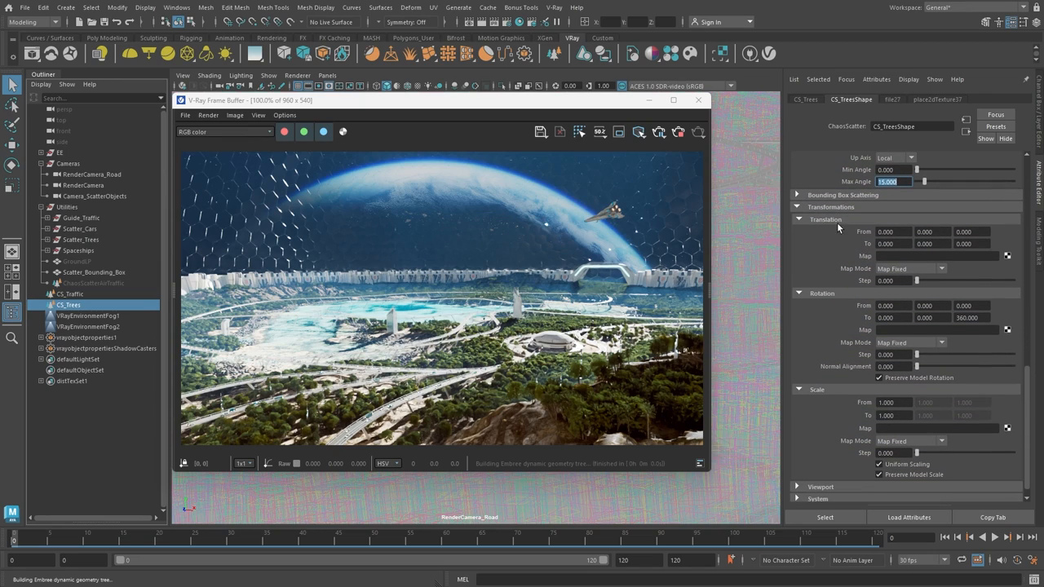
pyautogui.moveTo(845, 202)
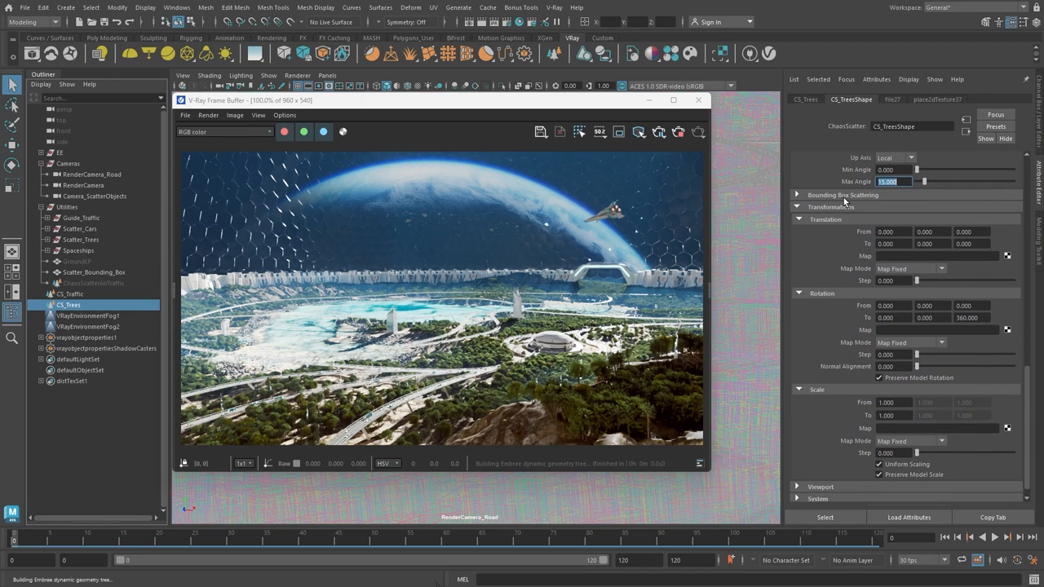
pyautogui.moveTo(831, 422)
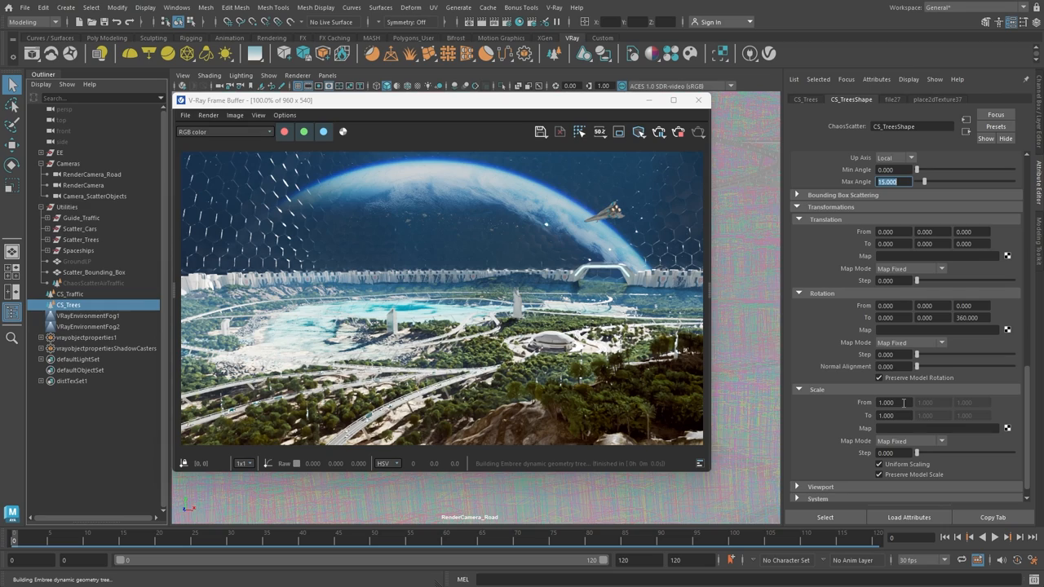
pyautogui.click(887, 401)
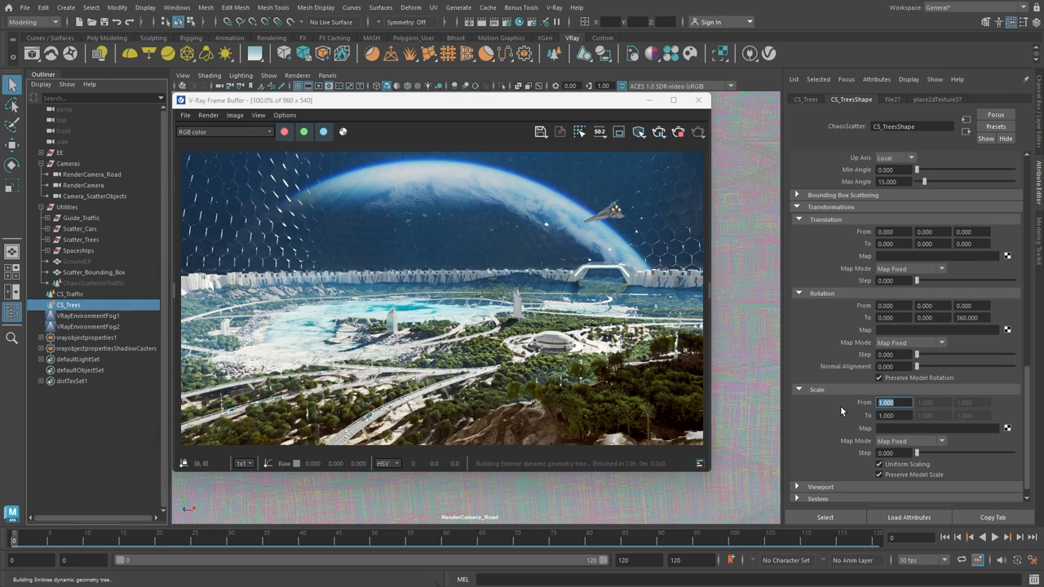
pyautogui.write('0.5')
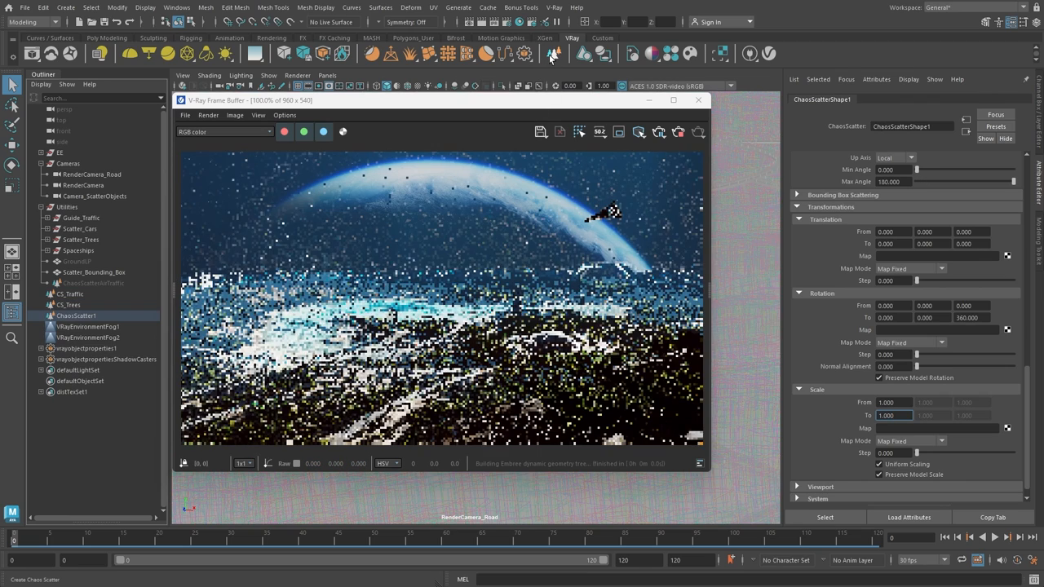
# Name the new scatter CS_FlyingCars, targeting Scatter_Bounding_Box with the Spaceships group as models.
pyautogui.click(75, 316)
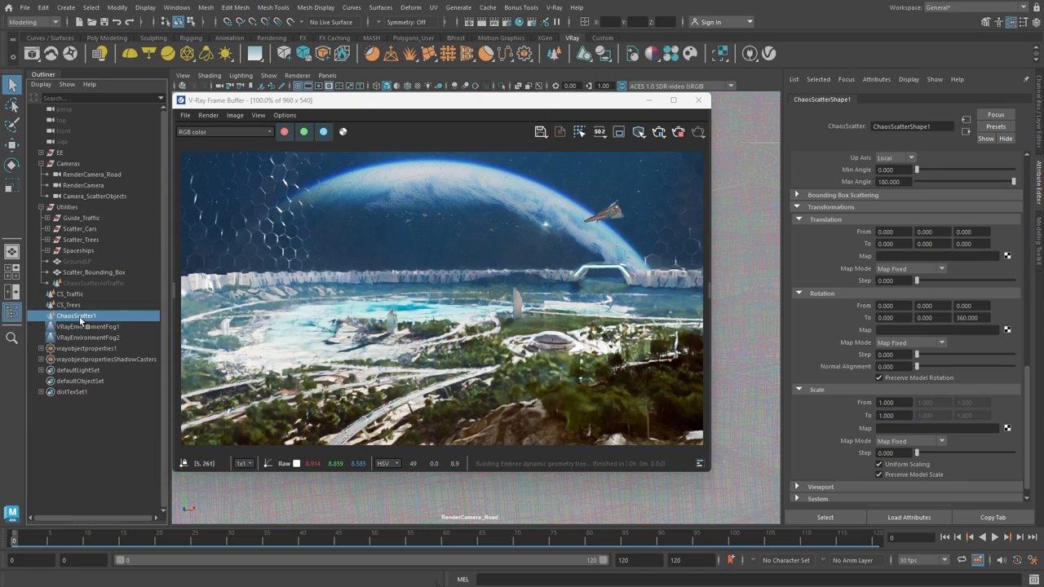
pyautogui.click(75, 317)
pyautogui.write('CS_FlyingCars')
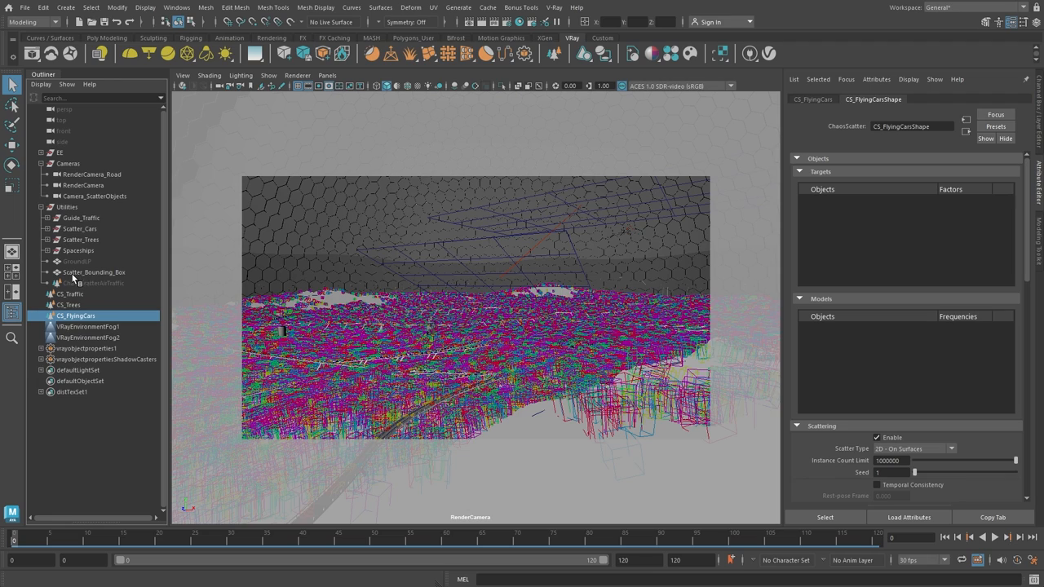
pyautogui.click(94, 271)
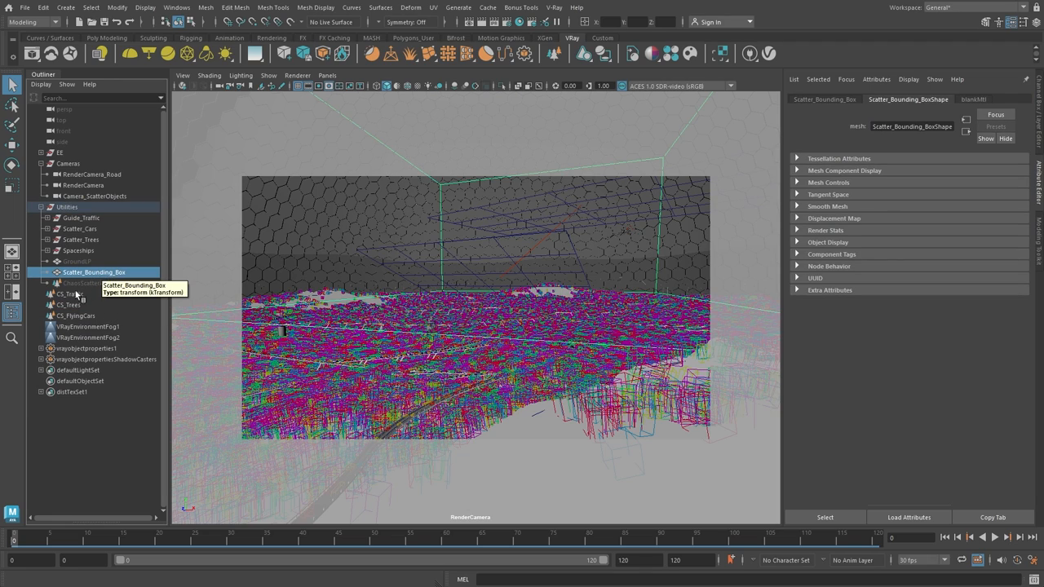
pyautogui.click(75, 316)
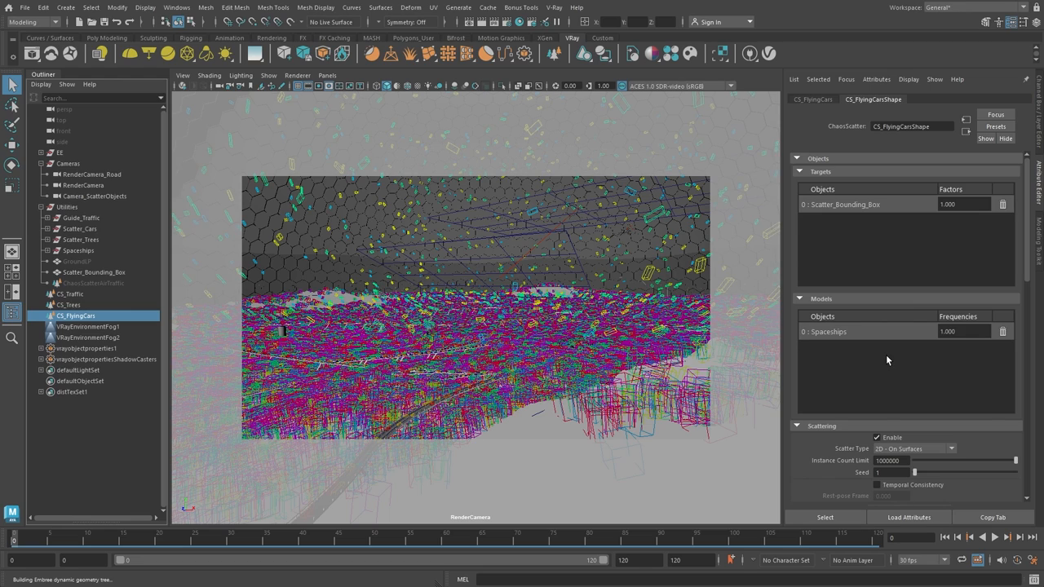
# Set CS_FlyingCars Scatter Type to 3D - In Bounding Box.
pyautogui.scroll(-3)
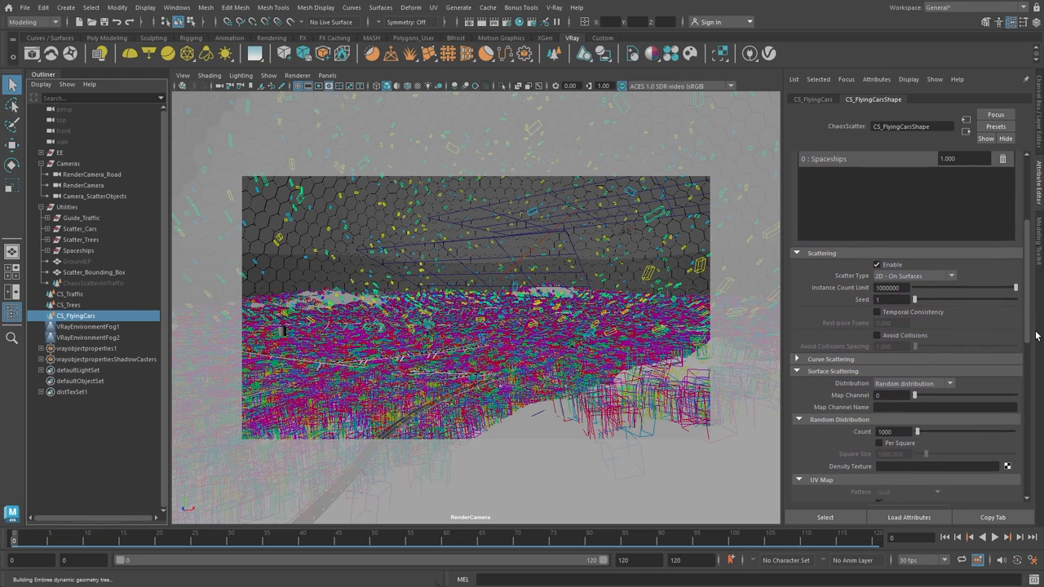
pyautogui.click(913, 267)
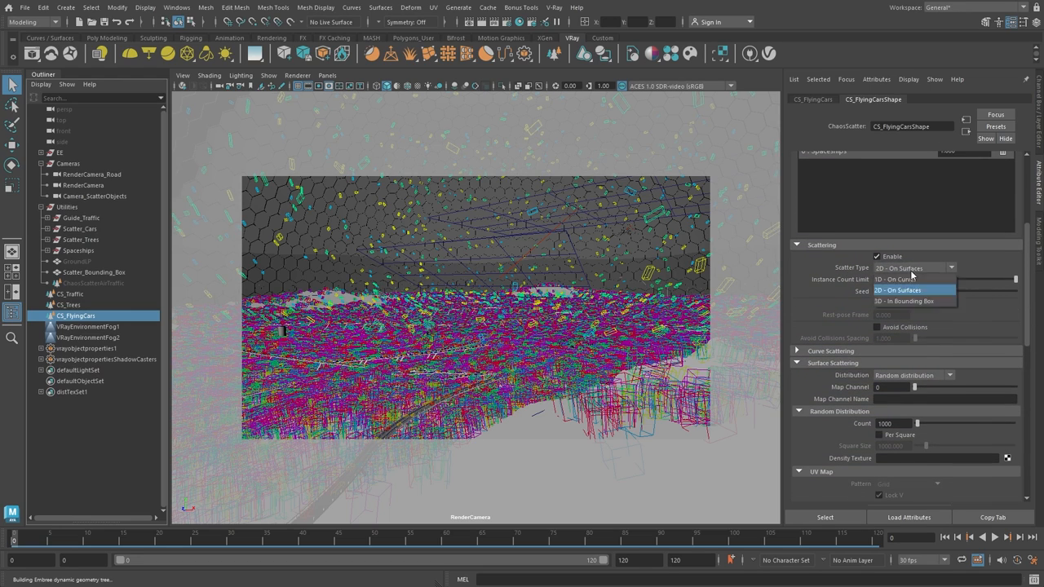
pyautogui.click(903, 300)
pyautogui.write('200')
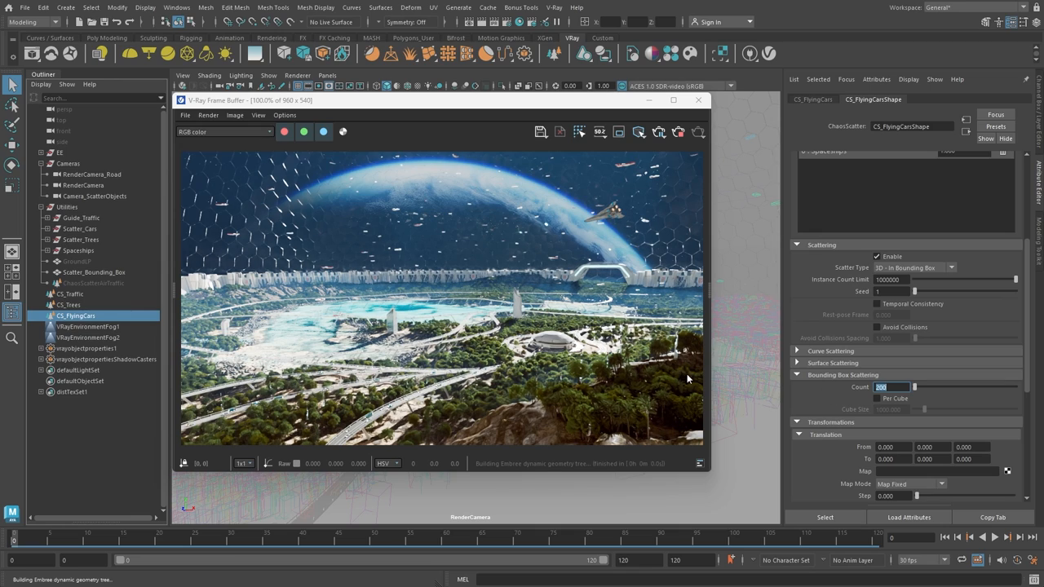
pyautogui.moveTo(121, 285)
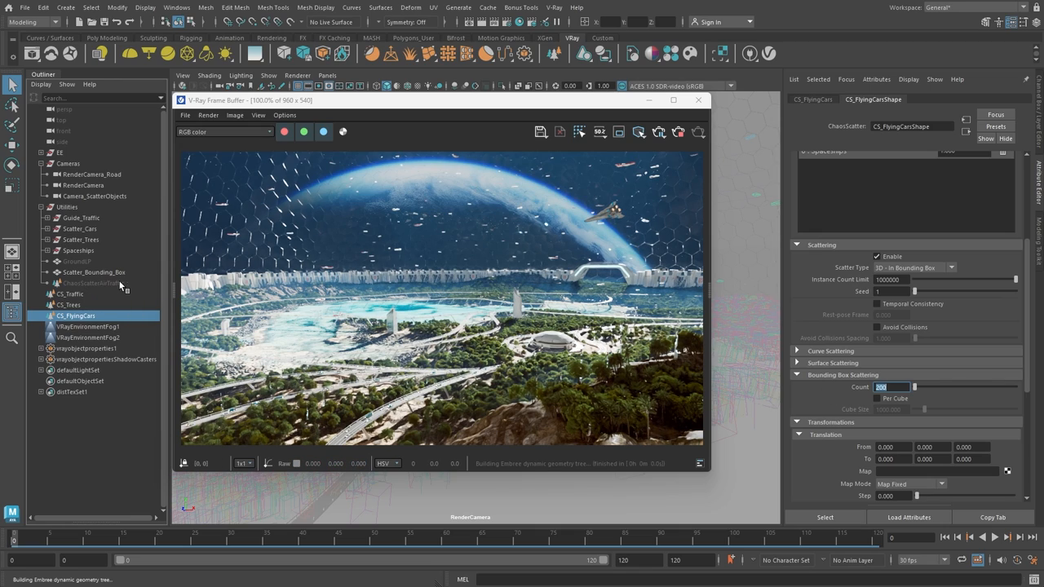
# Select the curve-based astro traffic scatter in the Outliner to show its attributes.
pyautogui.click(91, 284)
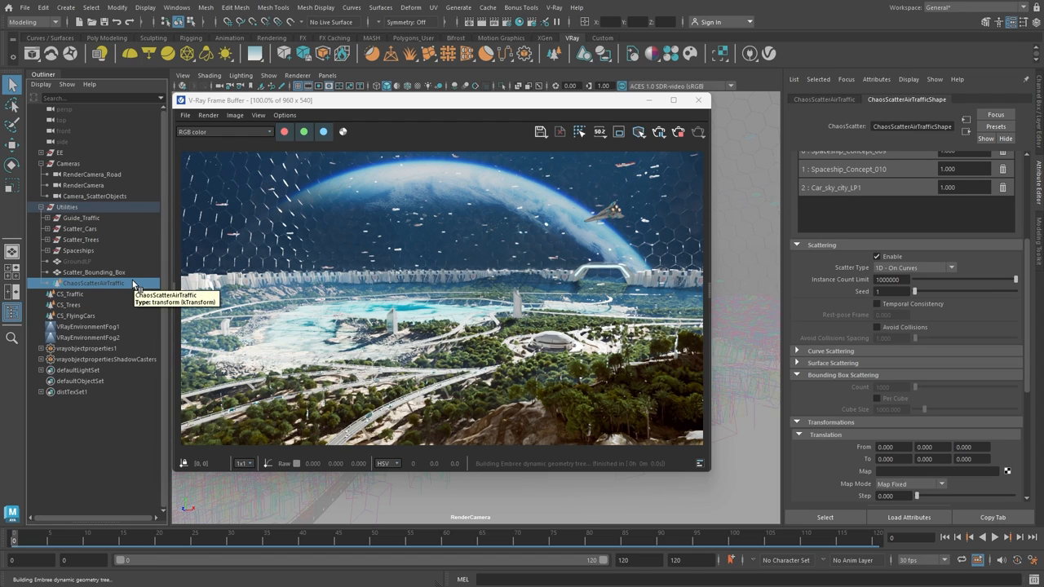